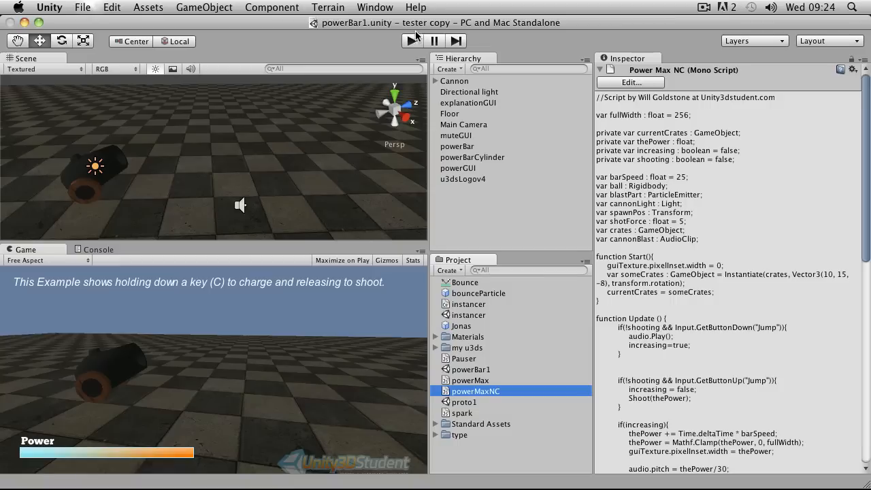
{"action": "mouse_move", "coordinate": [417, 34]}
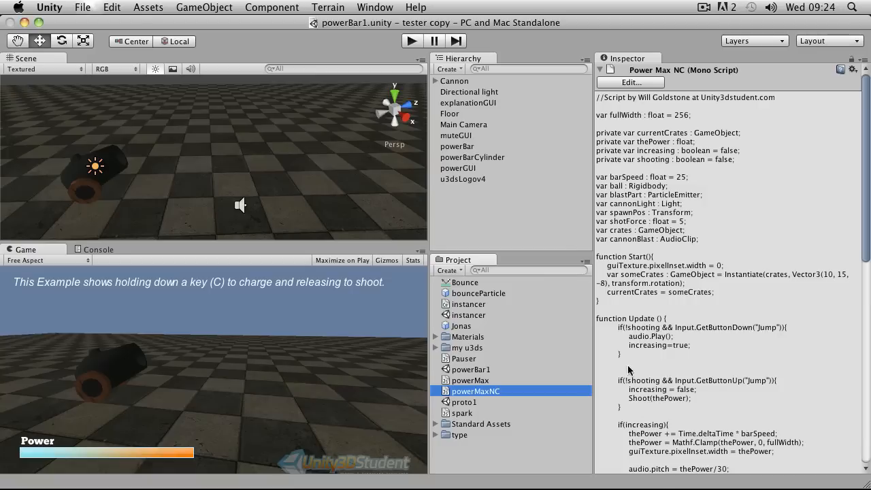
{"action": "mouse_move", "coordinate": [587, 114]}
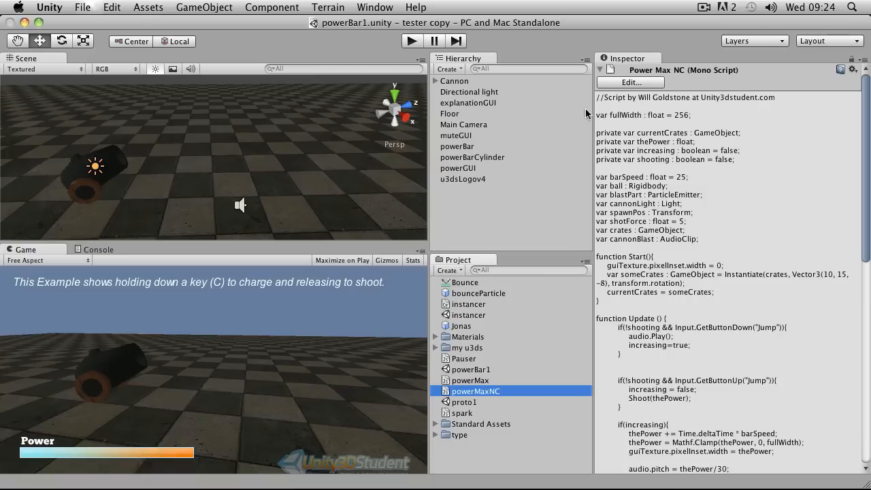
{"action": "mouse_move", "coordinate": [591, 133]}
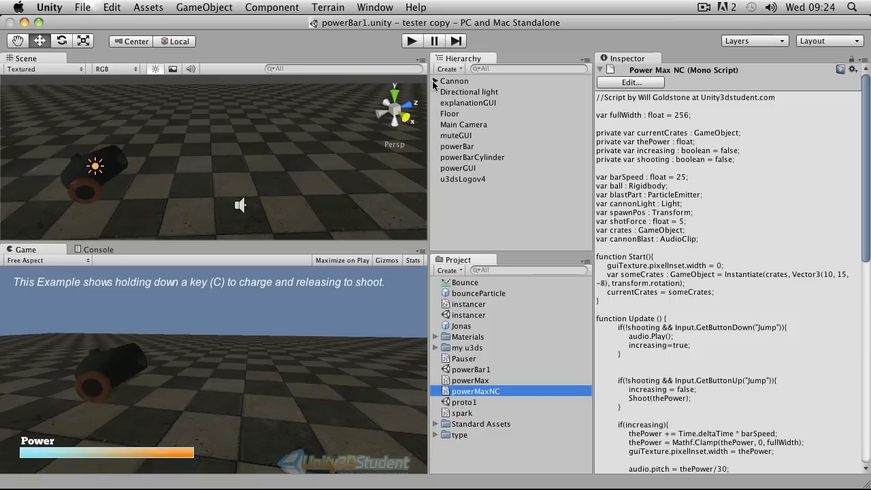
Inspect Cannon, its cannonModel child, and the Spawn Position child's transform in the Inspector.
{"action": "left_click", "coordinate": [454, 81]}
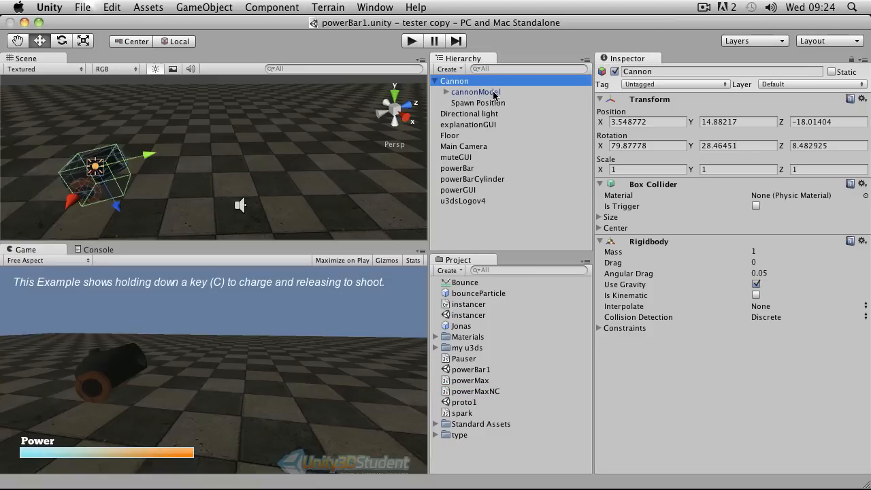
{"action": "left_click", "coordinate": [475, 92]}
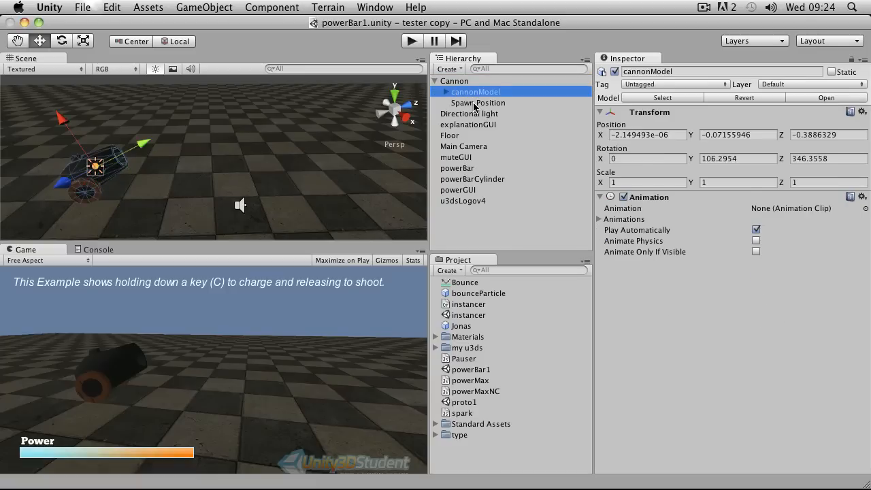
{"action": "left_click", "coordinate": [478, 103]}
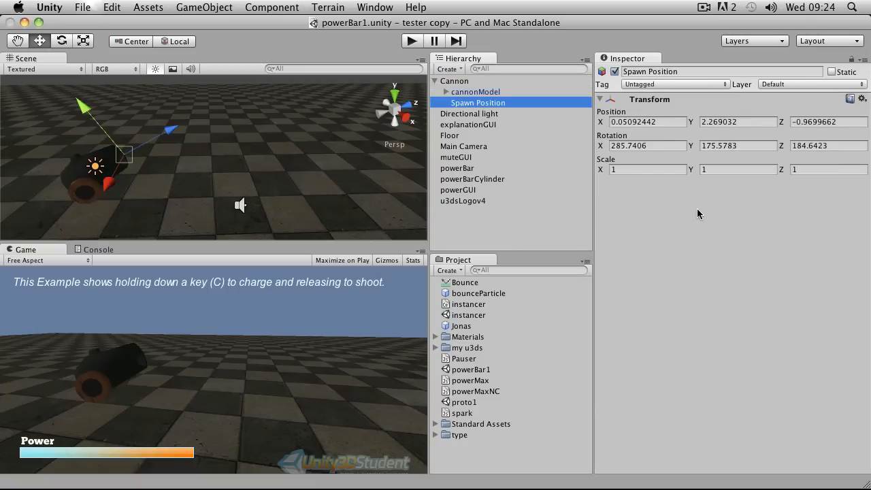
{"action": "mouse_move", "coordinate": [772, 259]}
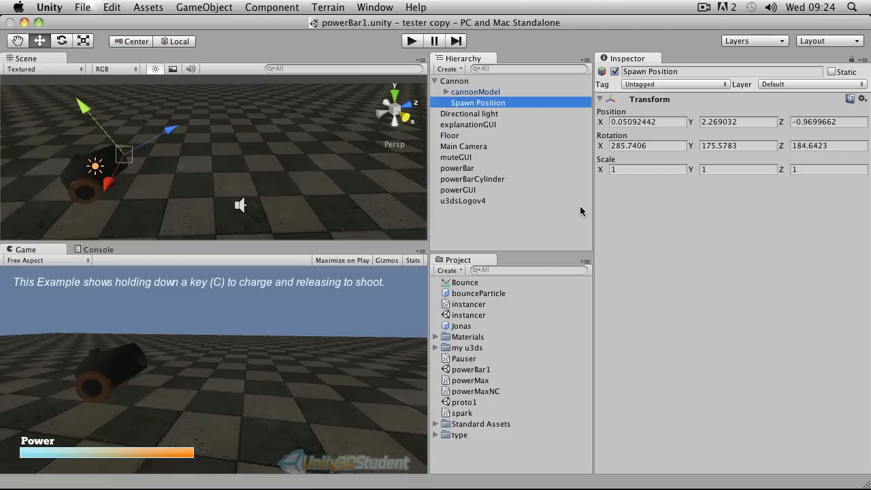
{"action": "mouse_move", "coordinate": [517, 148]}
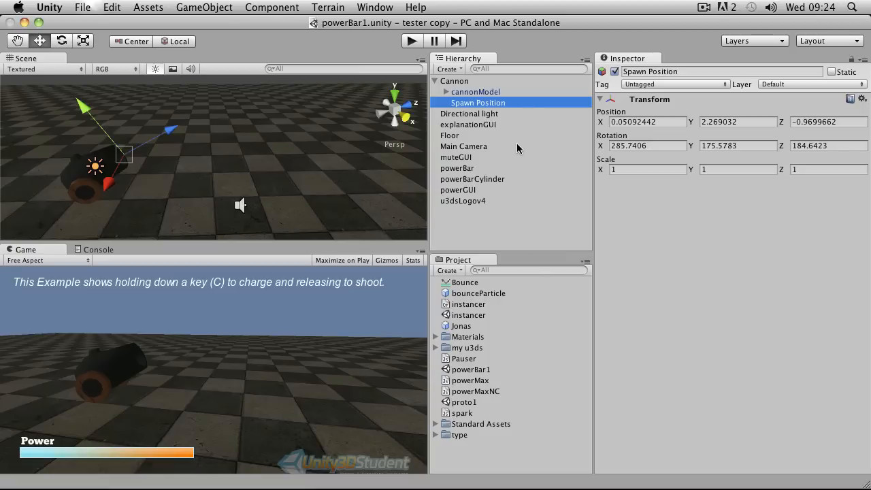
{"action": "mouse_move", "coordinate": [441, 198]}
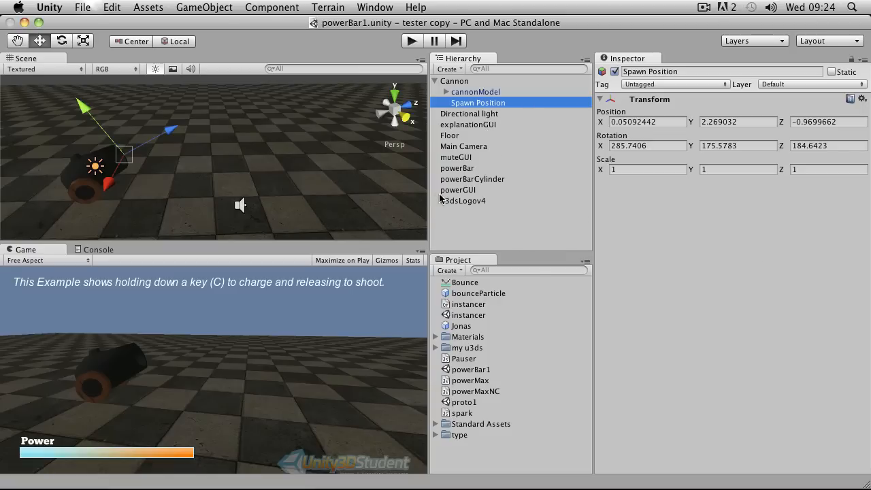
Review powerBar's GUI texture and Power Max settings, ping the powerBar texture asset, then return to powerBar.
{"action": "left_click", "coordinate": [457, 168]}
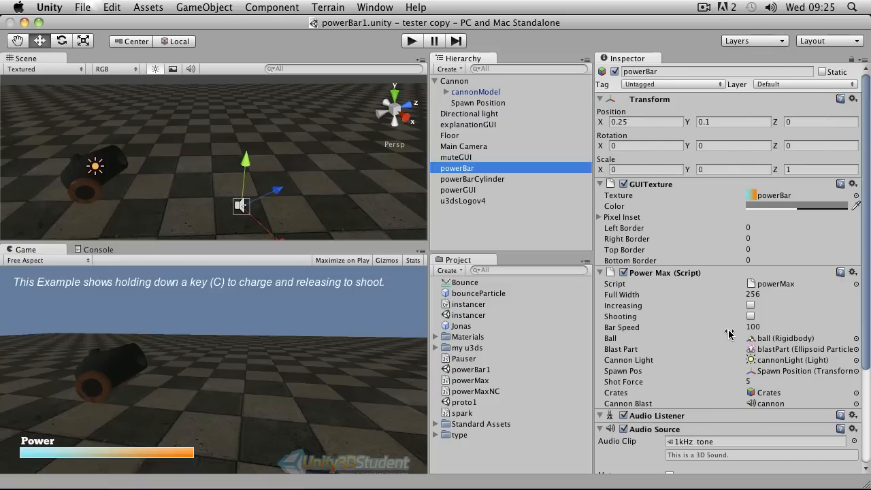
{"action": "mouse_move", "coordinate": [741, 264]}
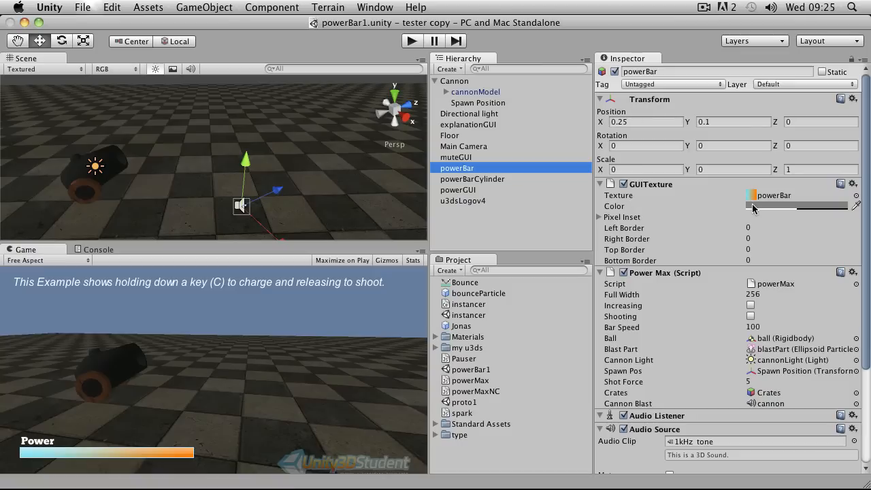
{"action": "mouse_move", "coordinate": [770, 203]}
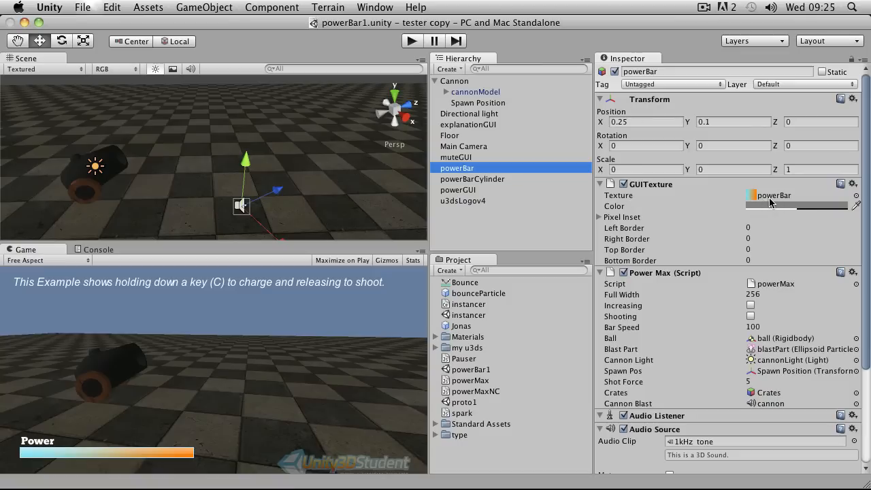
{"action": "mouse_move", "coordinate": [790, 191]}
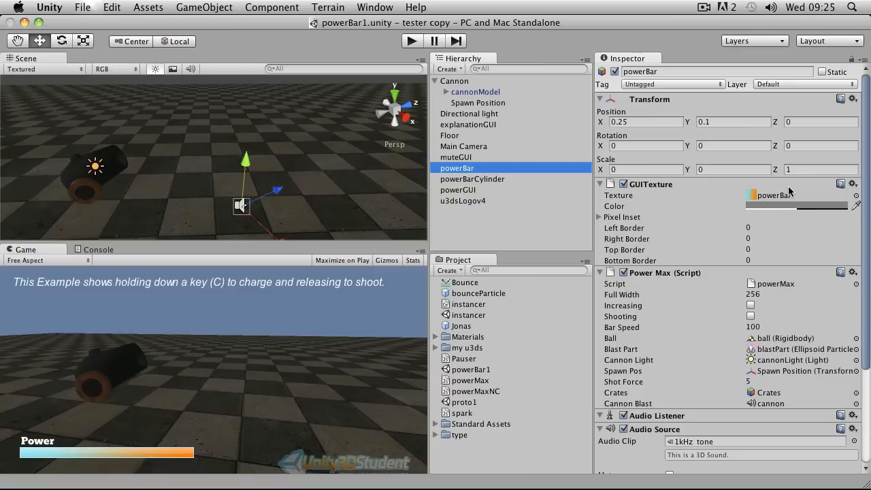
{"action": "left_click", "coordinate": [480, 470]}
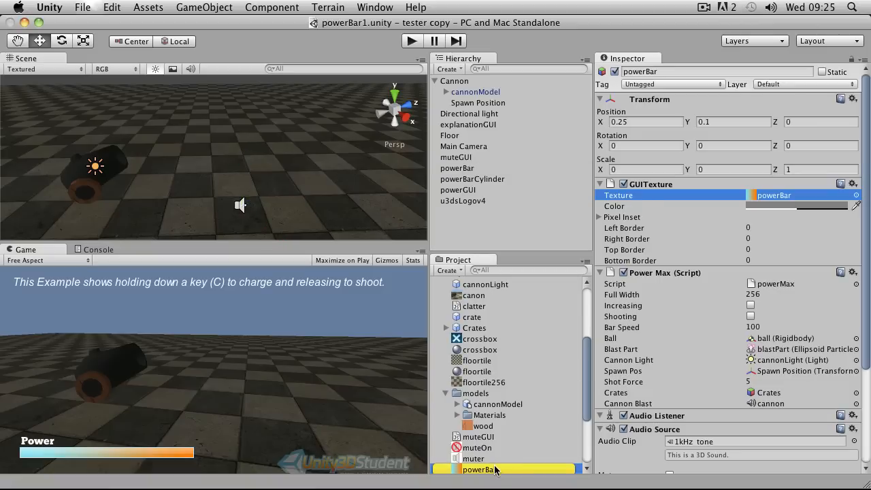
{"action": "left_click", "coordinate": [480, 468]}
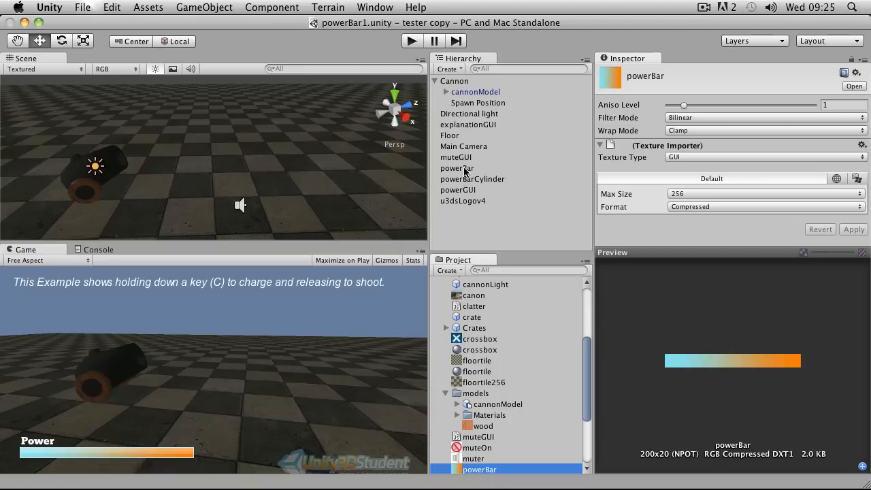
{"action": "left_click", "coordinate": [457, 169]}
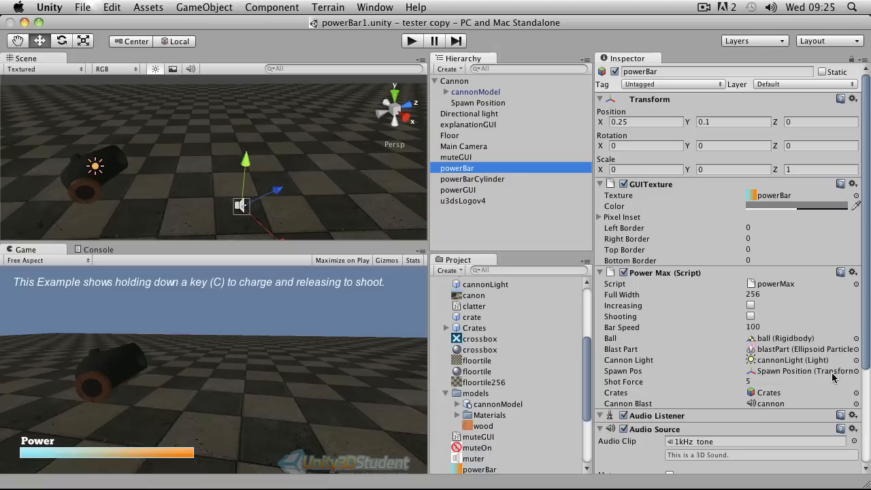
{"action": "mouse_move", "coordinate": [817, 376]}
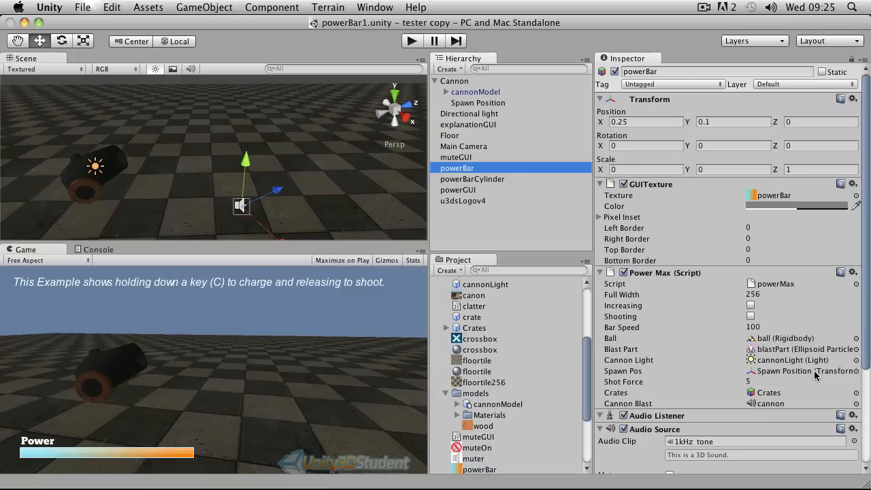
{"action": "mouse_move", "coordinate": [755, 288]}
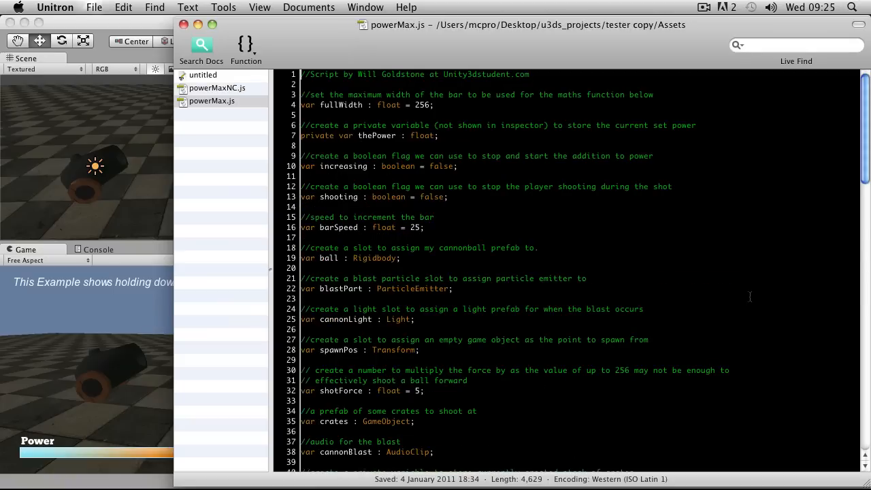
Compare the commented powerMax.js against powerMaxNC.js, leaving powerMaxNC.js in view.
{"action": "left_click", "coordinate": [218, 88]}
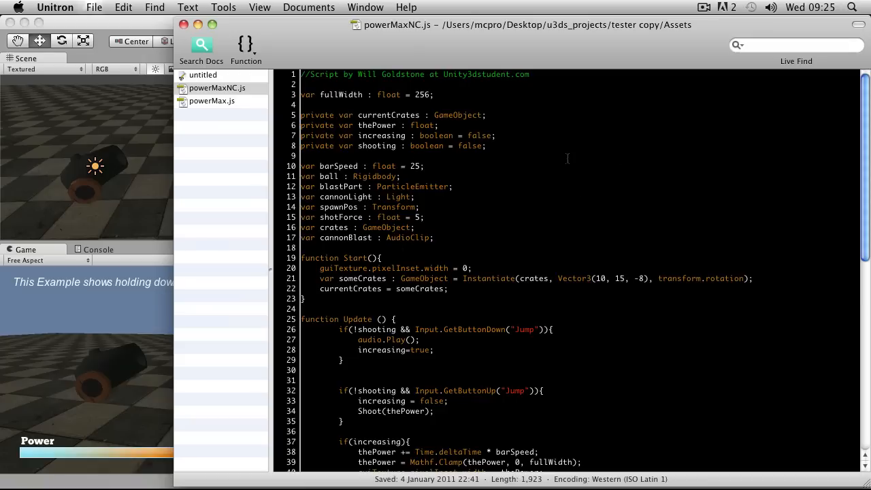
{"action": "left_click", "coordinate": [213, 101]}
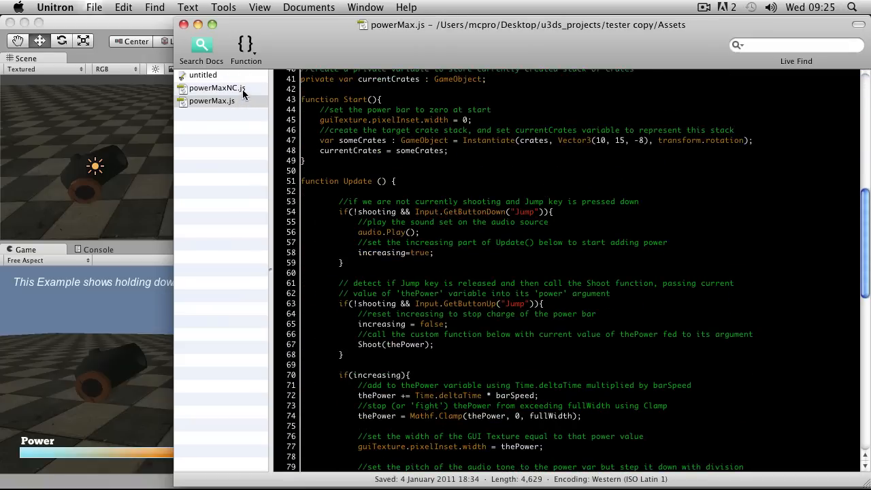
{"action": "left_click", "coordinate": [218, 87]}
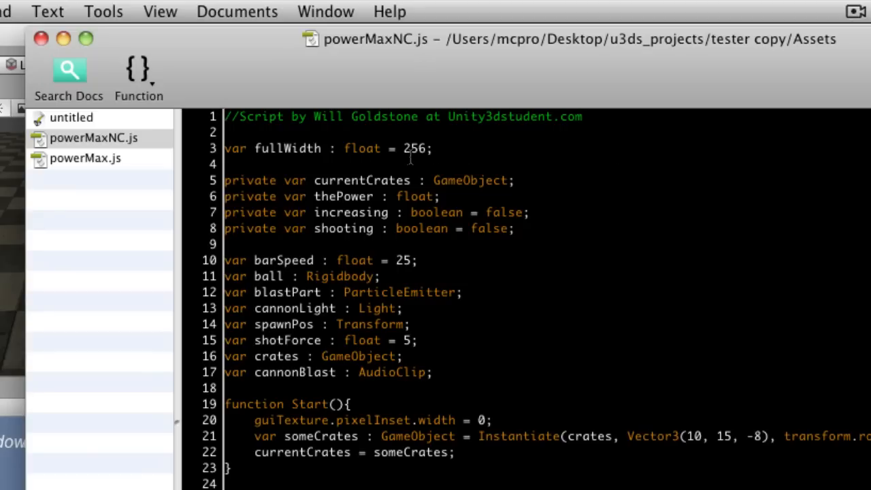
{"action": "mouse_move", "coordinate": [442, 148]}
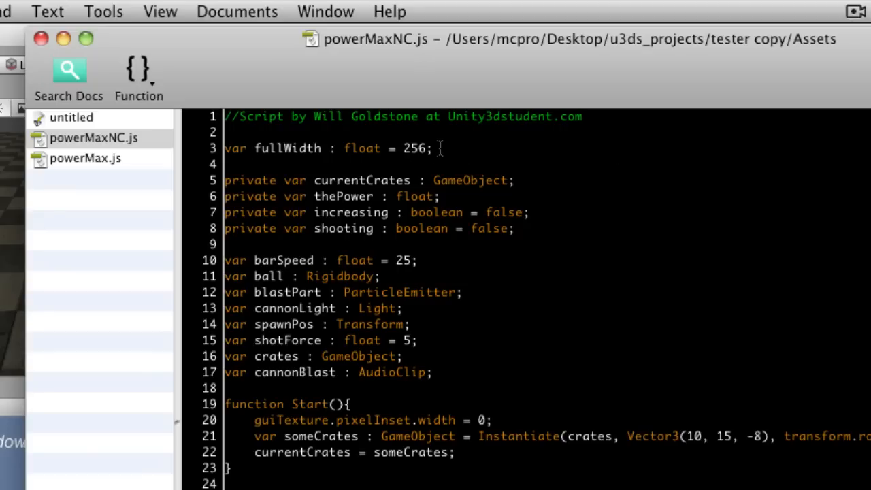
{"action": "mouse_move", "coordinate": [477, 237]}
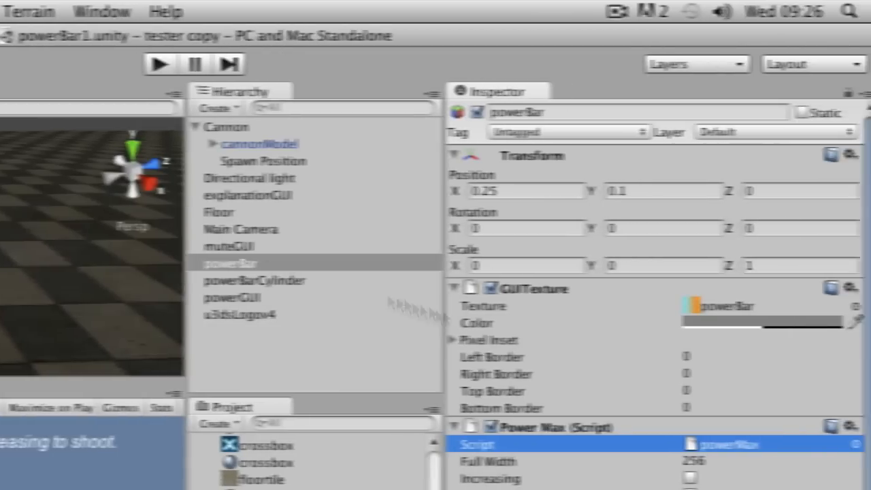
{"action": "left_click", "coordinate": [763, 461]}
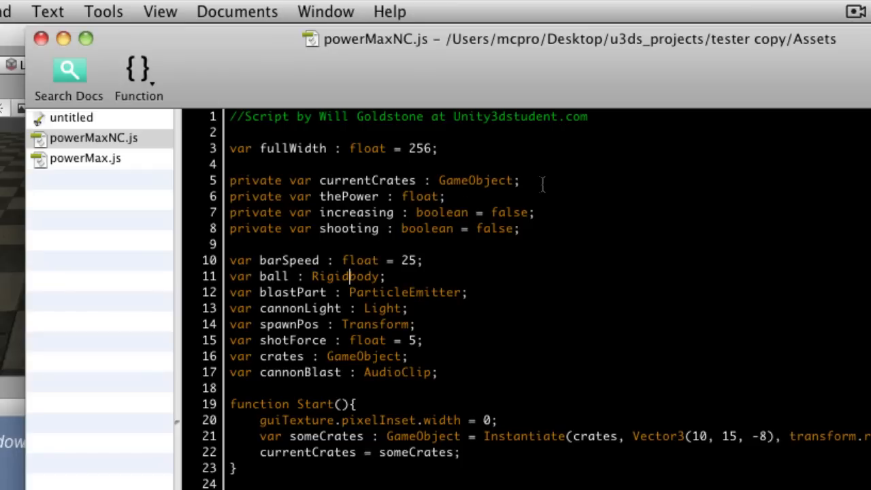
{"action": "left_click", "coordinate": [522, 179]}
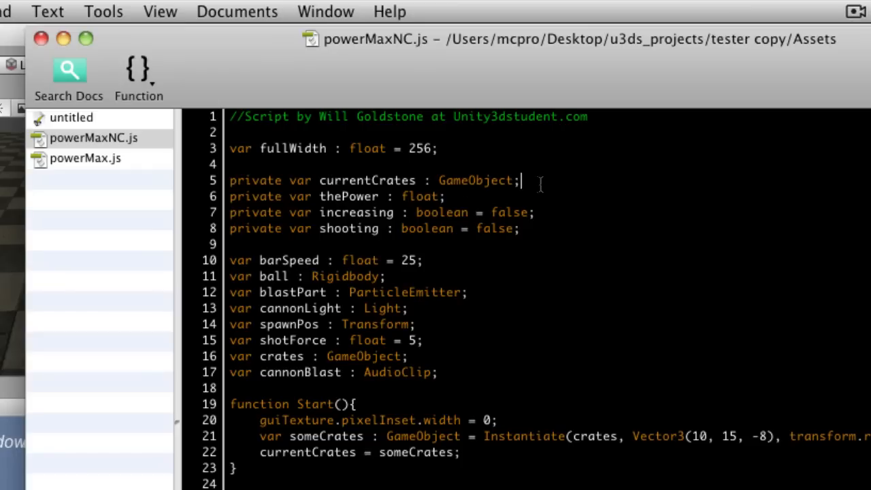
{"action": "mouse_move", "coordinate": [591, 248]}
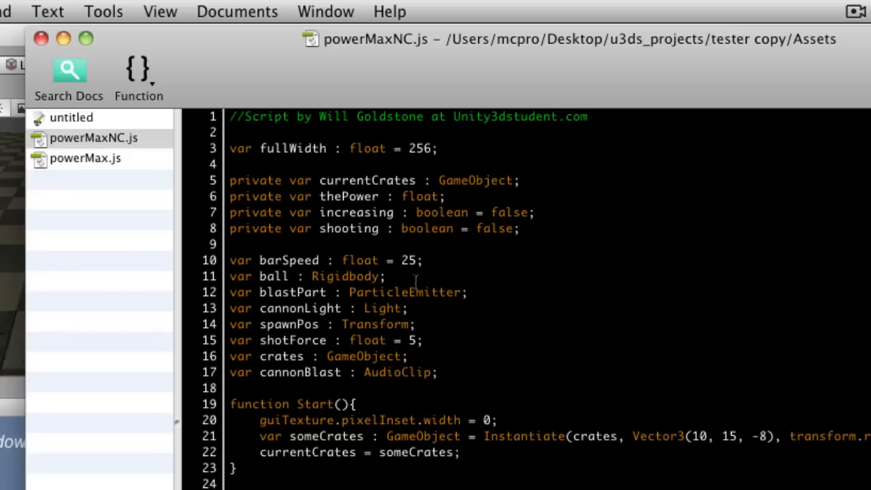
{"action": "triple_click", "coordinate": [316, 357]}
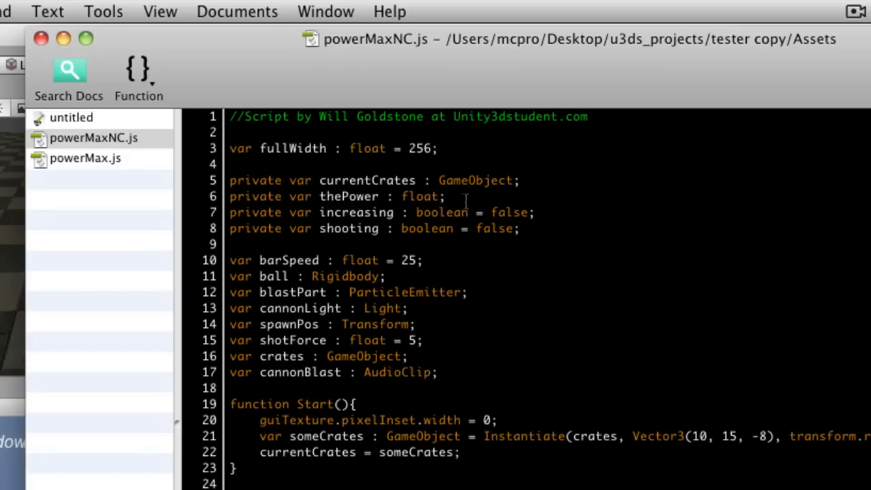
{"action": "left_click", "coordinate": [447, 196]}
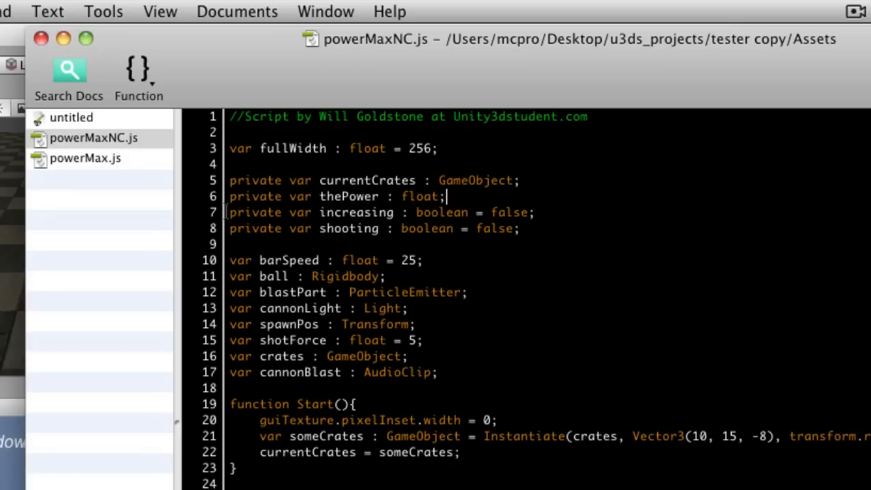
{"action": "double_click", "coordinate": [357, 213]}
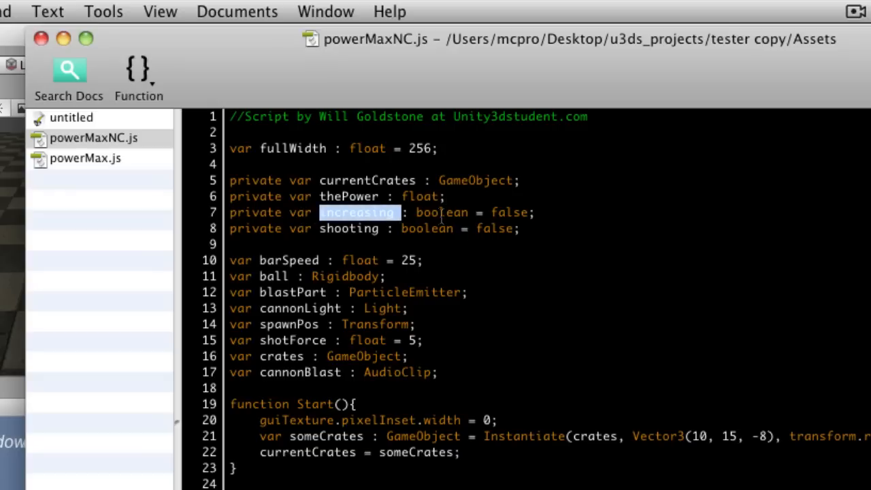
{"action": "double_click", "coordinate": [427, 228]}
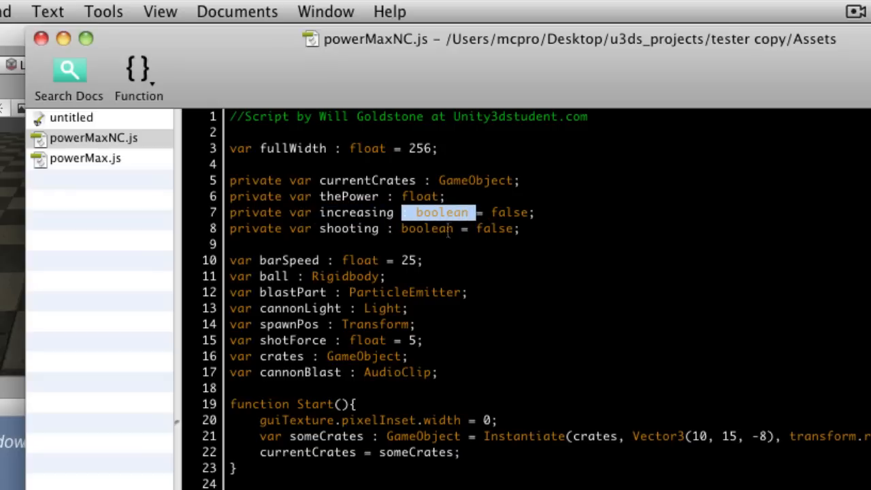
{"action": "left_click", "coordinate": [427, 229]}
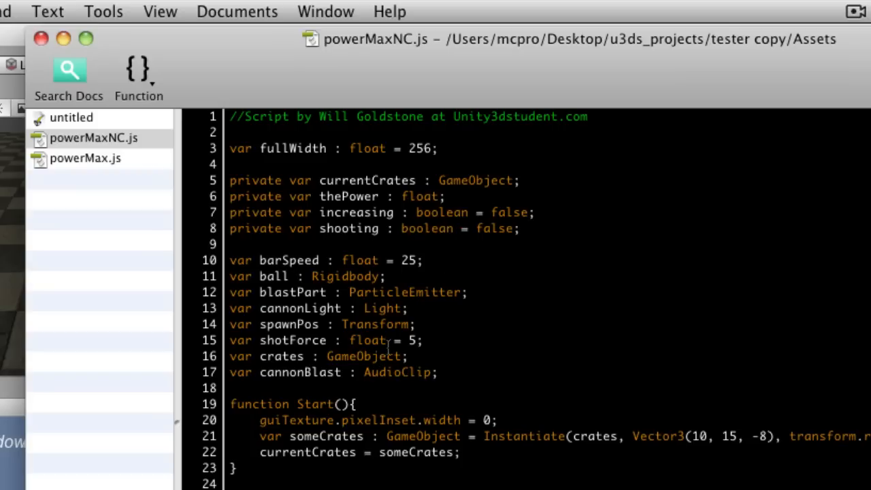
{"action": "left_click", "coordinate": [403, 229]}
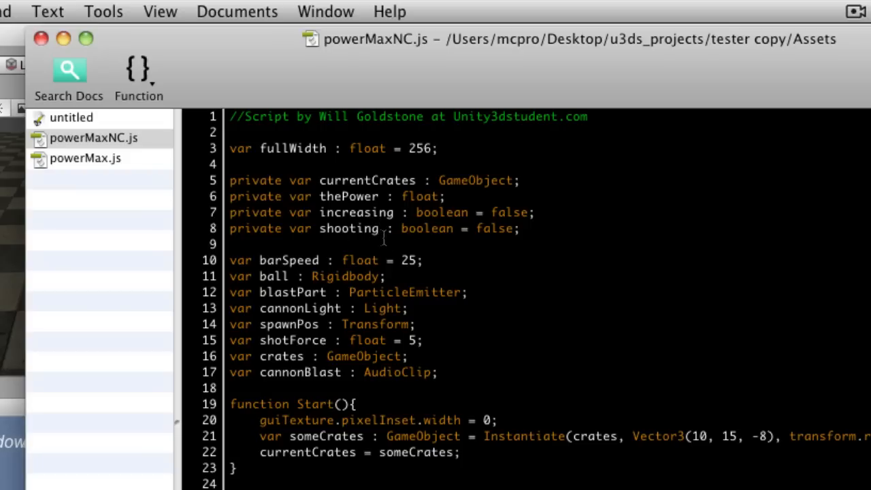
{"action": "mouse_move", "coordinate": [329, 260]}
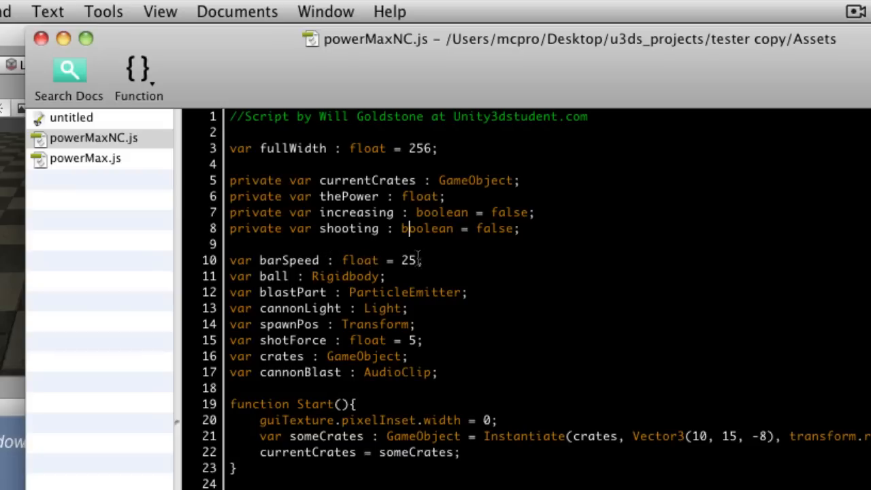
Highlight the barSpeed value 25 and the cannonLight declaration while reviewing the script's variables.
{"action": "double_click", "coordinate": [408, 260]}
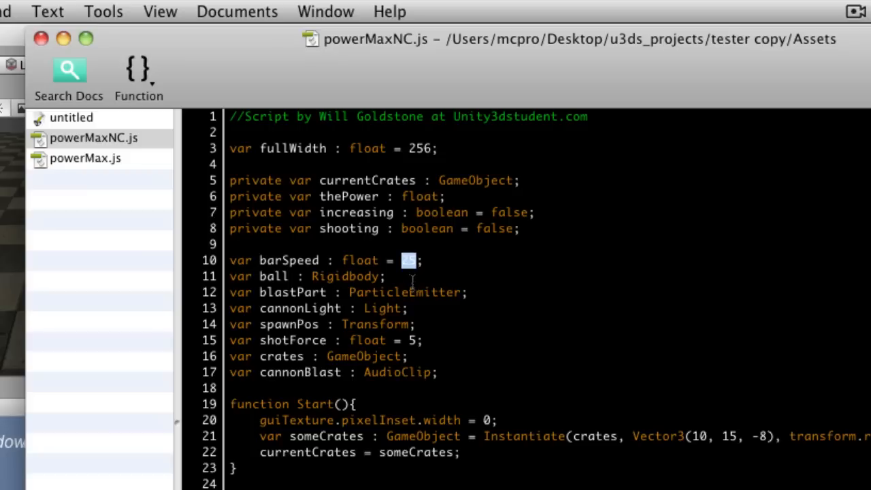
{"action": "mouse_move", "coordinate": [262, 90]}
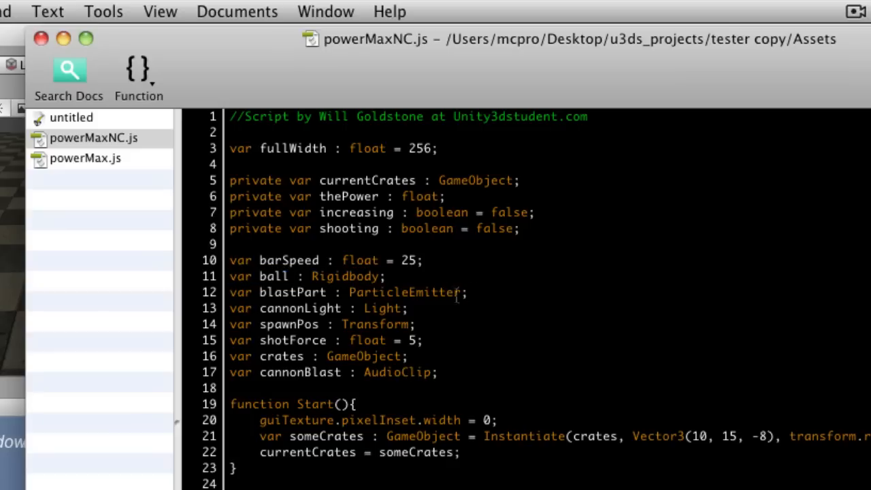
{"action": "triple_click", "coordinate": [347, 292]}
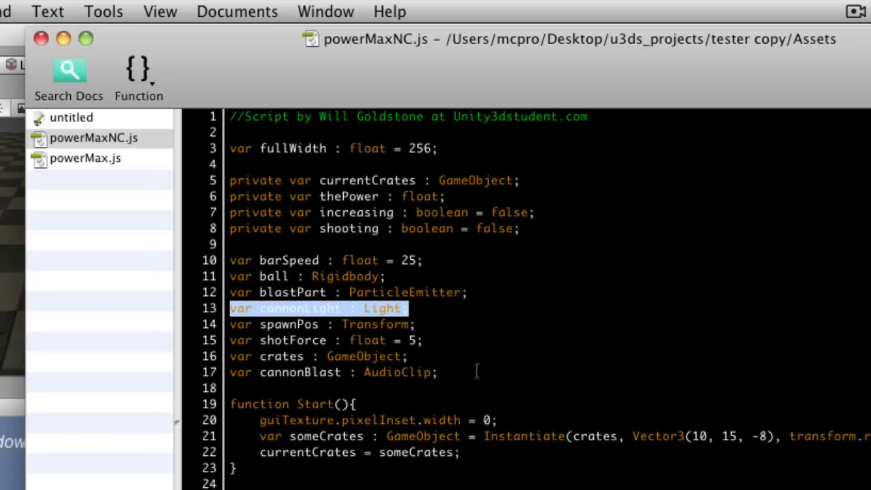
{"action": "mouse_move", "coordinate": [467, 349]}
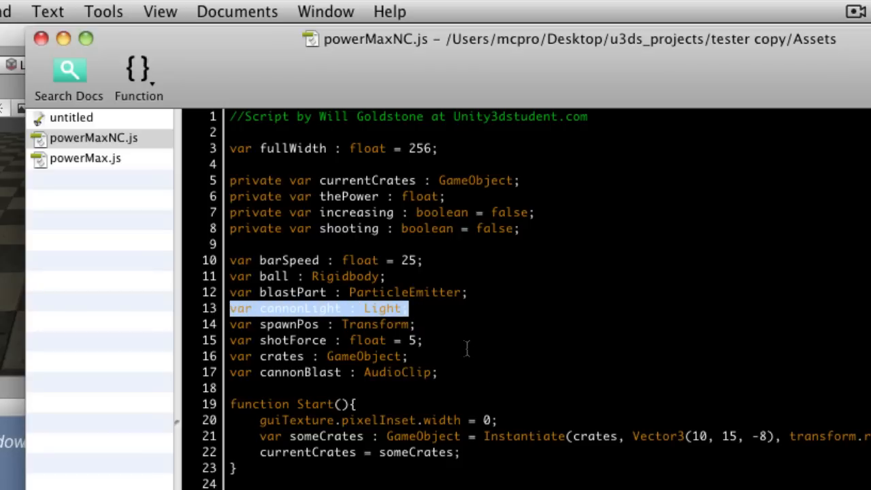
{"action": "left_click", "coordinate": [414, 324]}
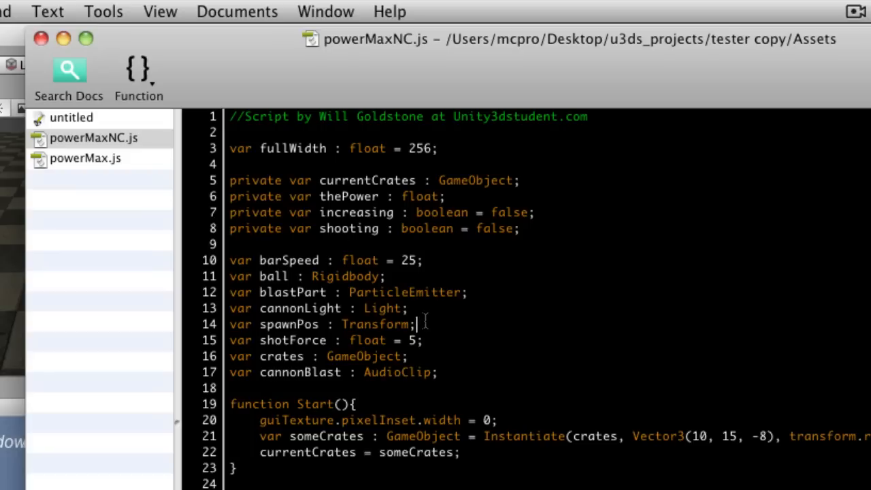
{"action": "mouse_move", "coordinate": [446, 346]}
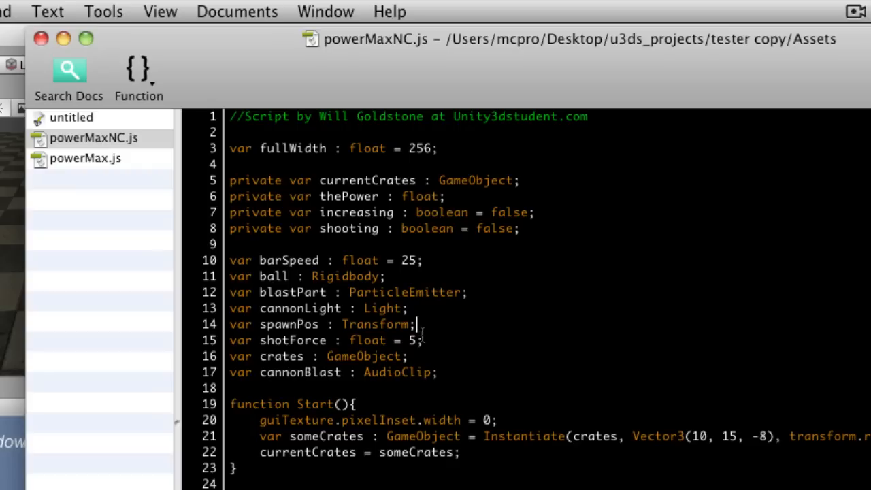
{"action": "double_click", "coordinate": [375, 325]}
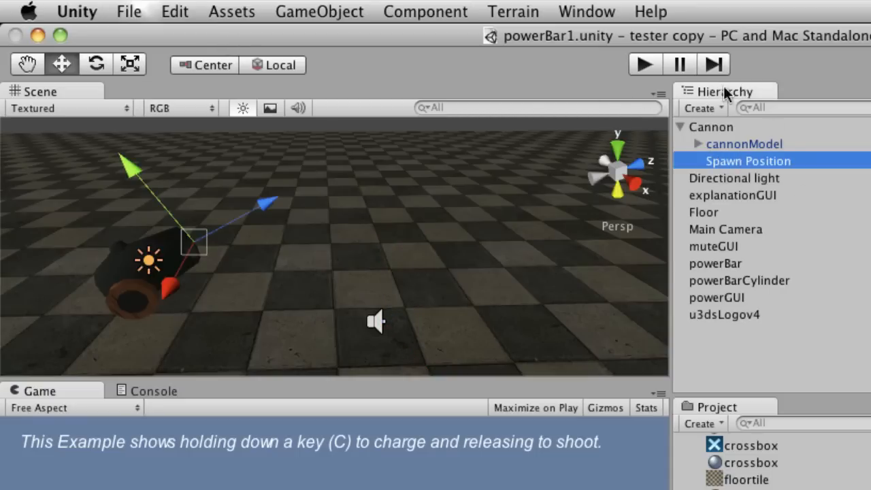
Bring the Unitron window with powerMaxNC.js forward and highlight a line in its Start function.
{"action": "left_click", "coordinate": [716, 264]}
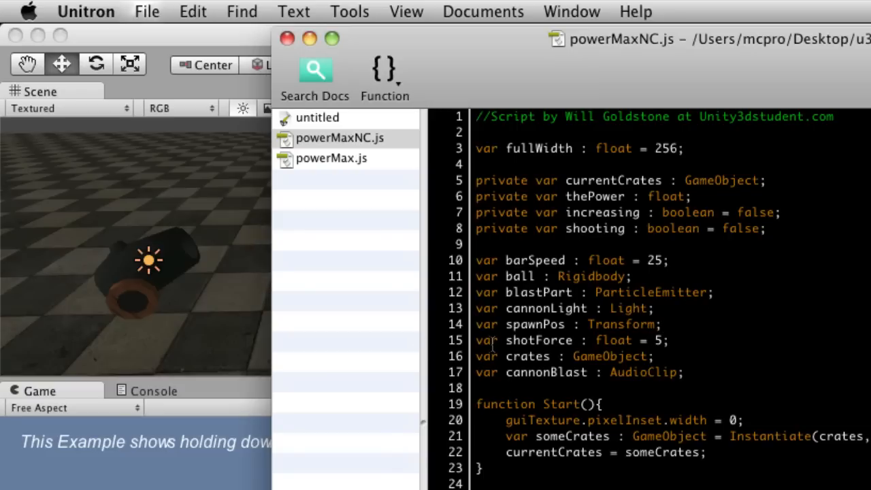
{"action": "triple_click", "coordinate": [572, 340]}
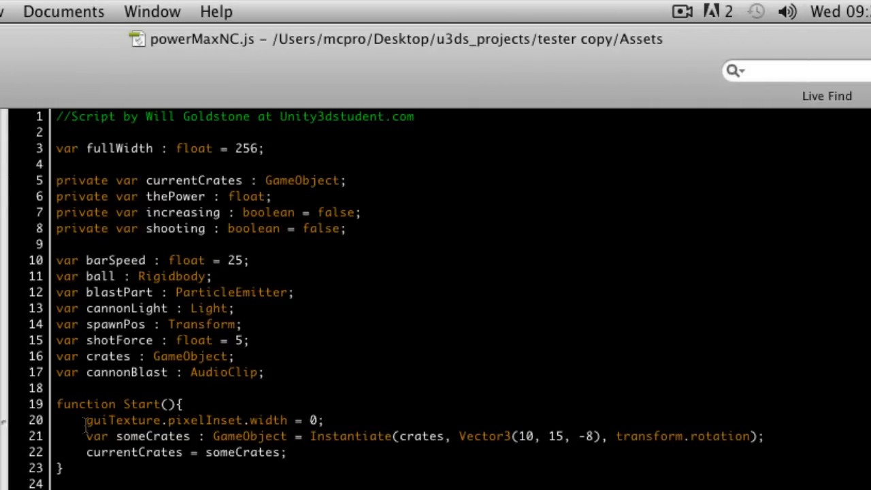
{"action": "double_click", "coordinate": [190, 420]}
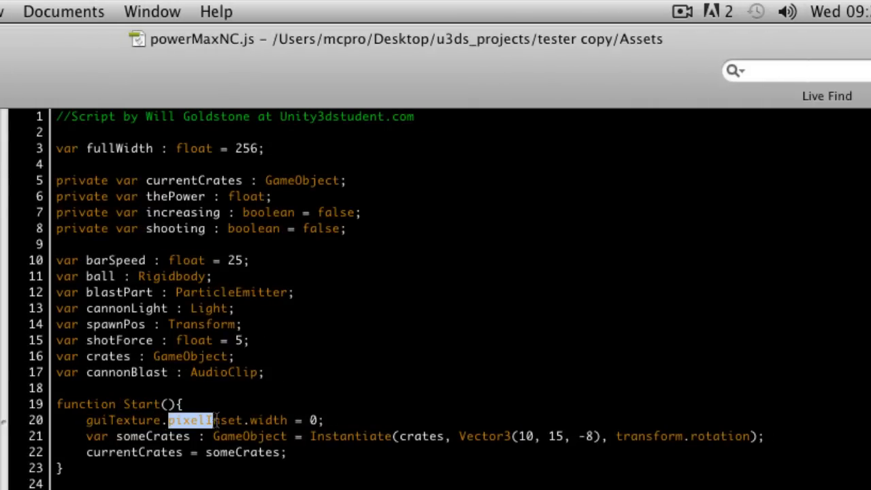
{"action": "double_click", "coordinate": [268, 419]}
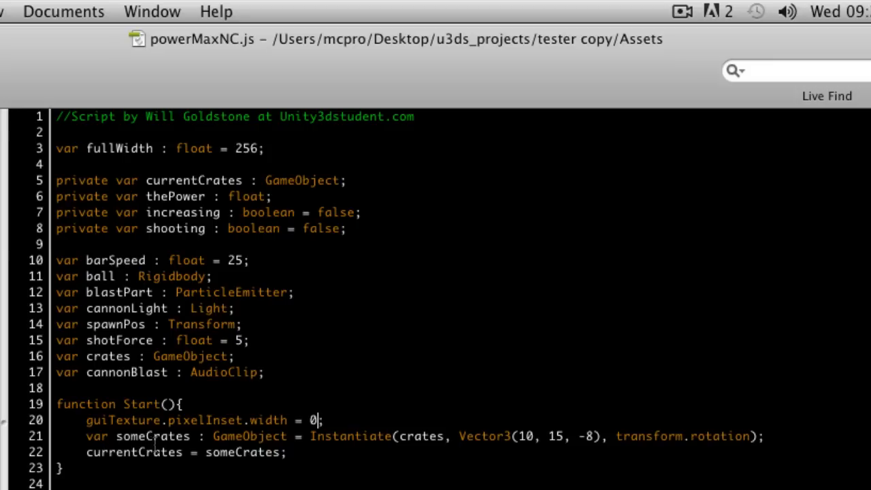
{"action": "double_click", "coordinate": [251, 436]}
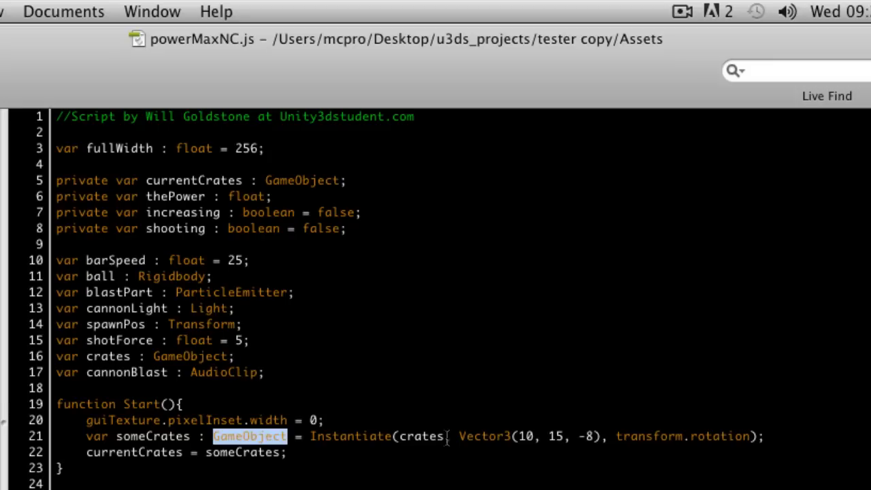
{"action": "mouse_move", "coordinate": [529, 446]}
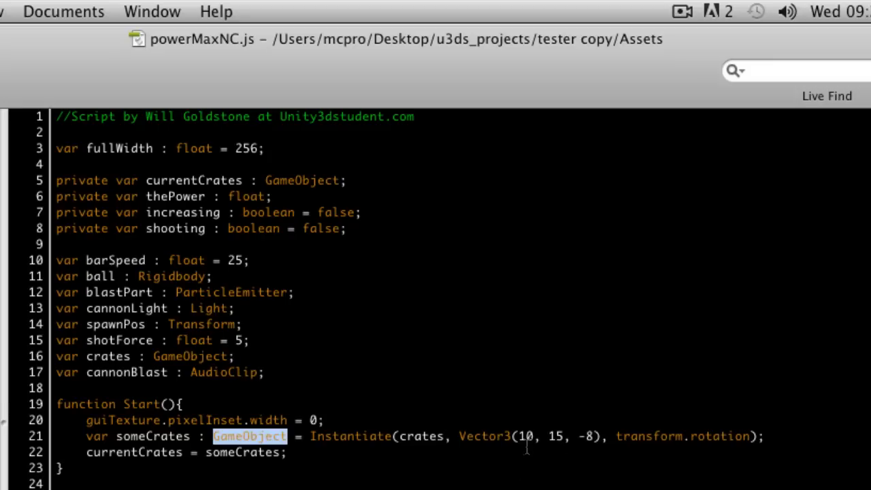
{"action": "double_click", "coordinate": [555, 436]}
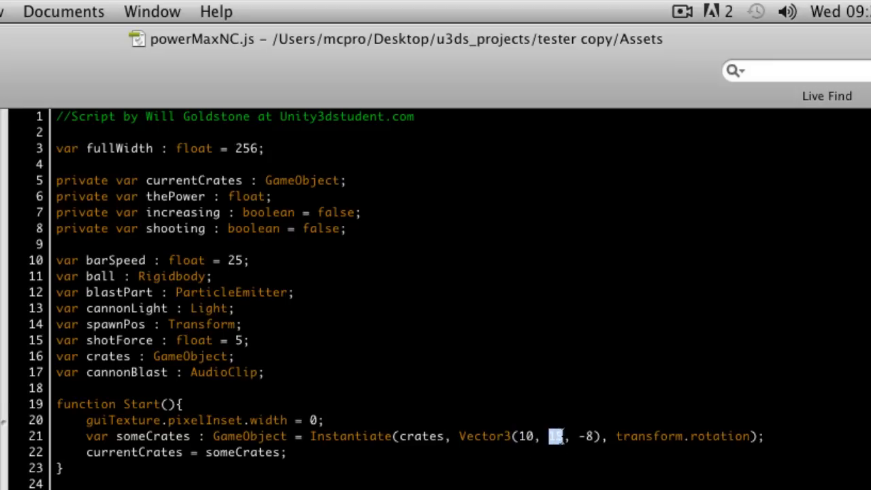
{"action": "type", "text": "15,"}
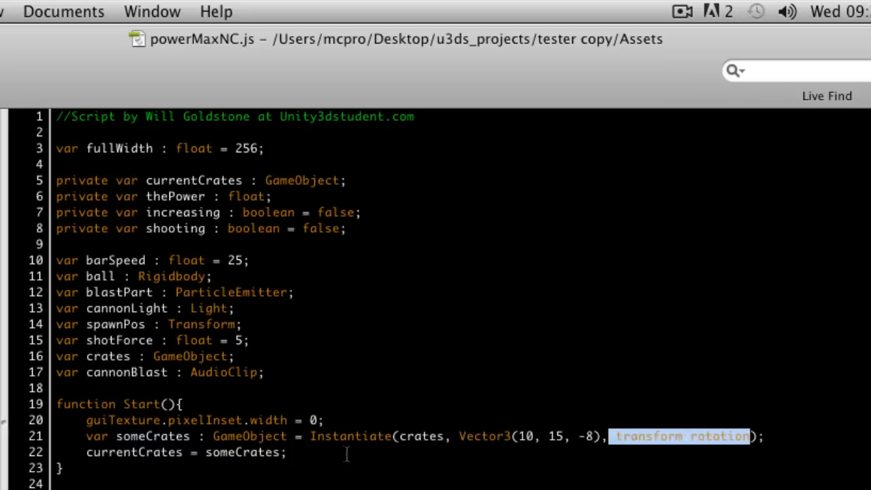
{"action": "mouse_move", "coordinate": [282, 392]}
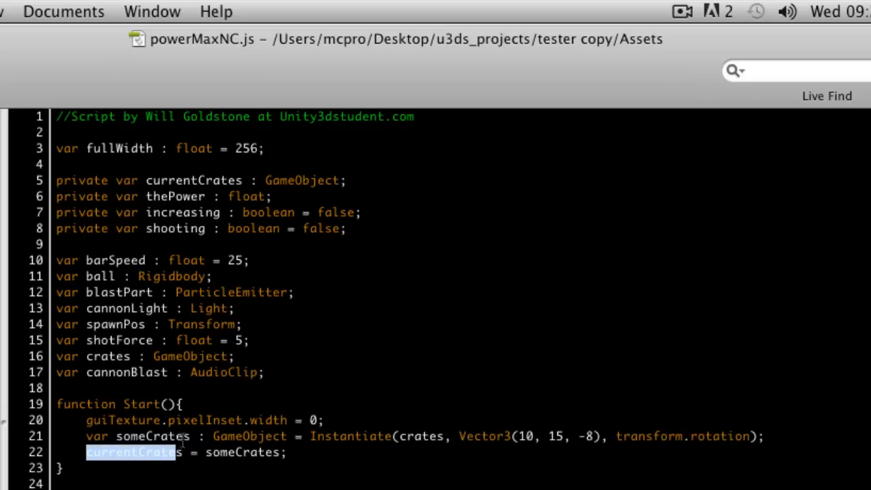
{"action": "double_click", "coordinate": [153, 436]}
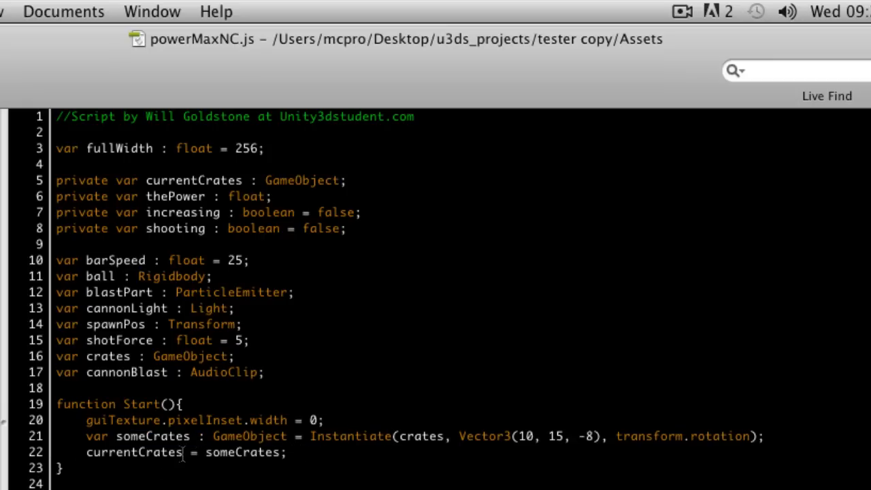
{"action": "double_click", "coordinate": [194, 180]}
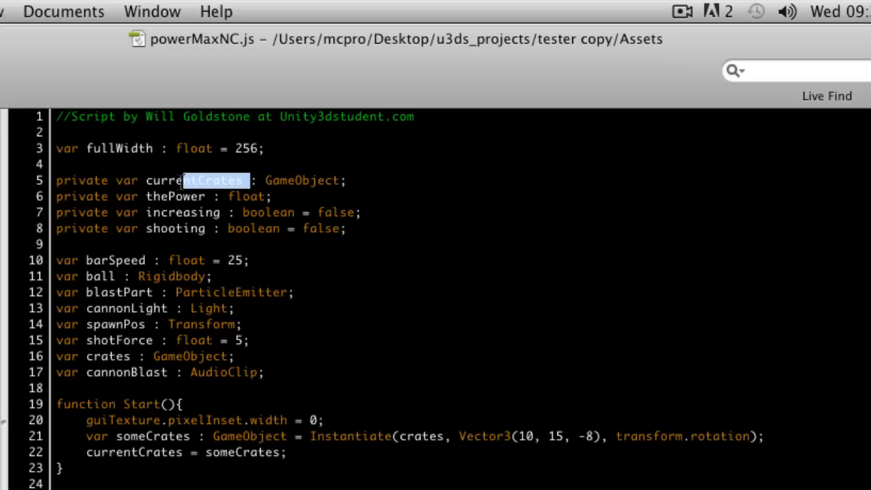
{"action": "double_click", "coordinate": [197, 180]}
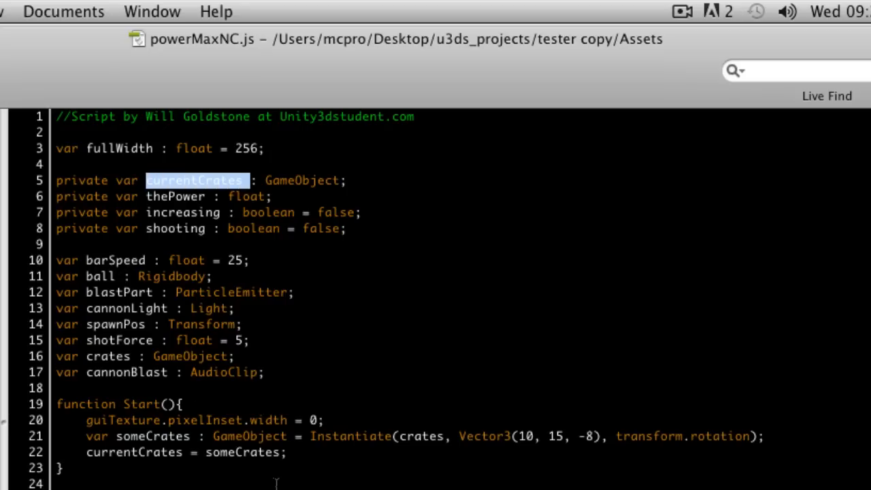
{"action": "mouse_move", "coordinate": [292, 463]}
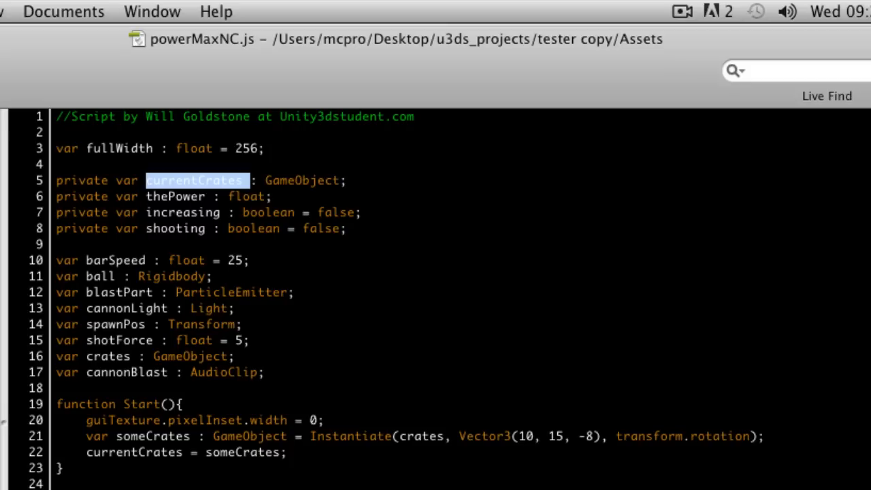
{"action": "scroll", "scroll_direction": "down", "scroll_amount": 3}
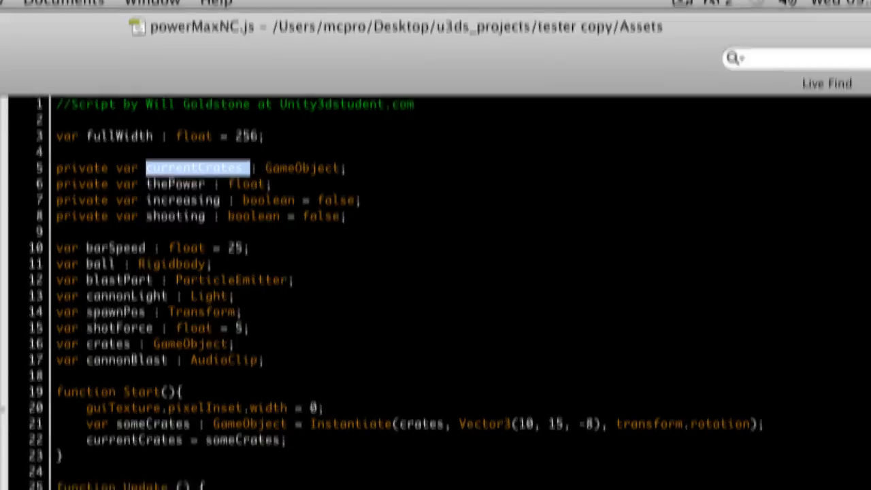
Scroll past Start and highlight the Update function declaration.
{"action": "scroll", "scroll_direction": "down", "scroll_amount": 3}
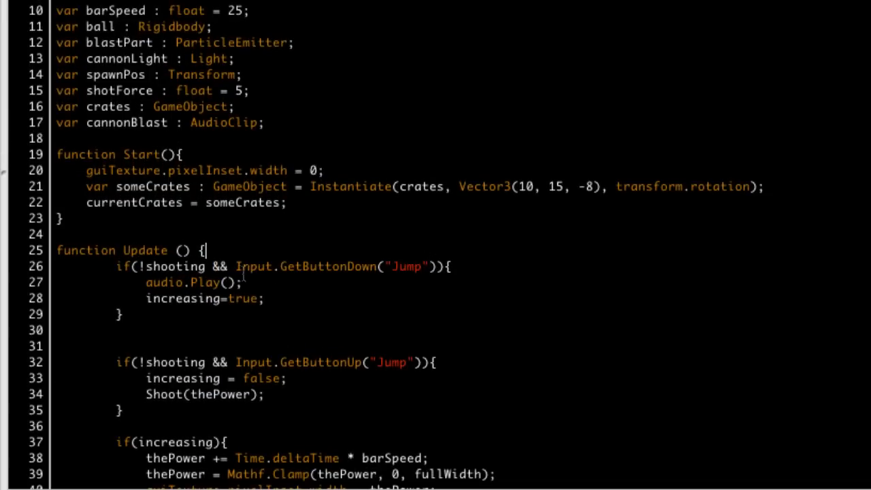
{"action": "double_click", "coordinate": [193, 282]}
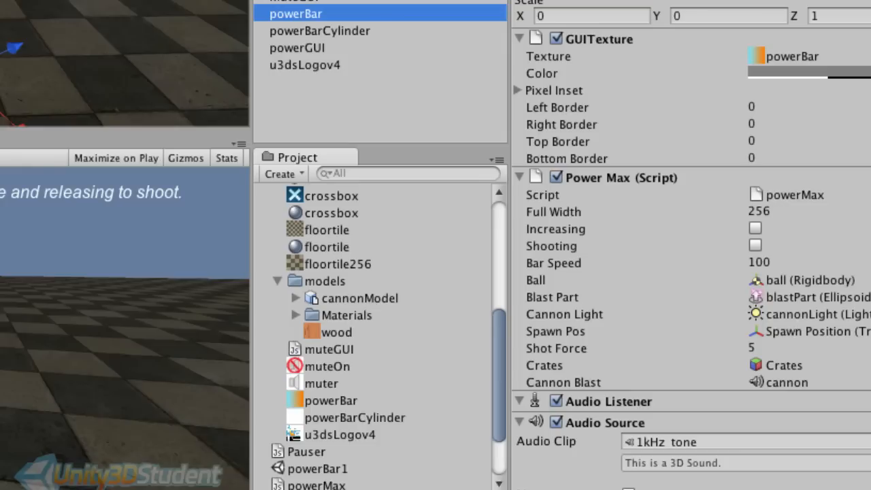
Scroll the powerBar Inspector down to its Audio Source with the looping 1kHz tone clip.
{"action": "scroll", "scroll_direction": "down", "scroll_amount": 3}
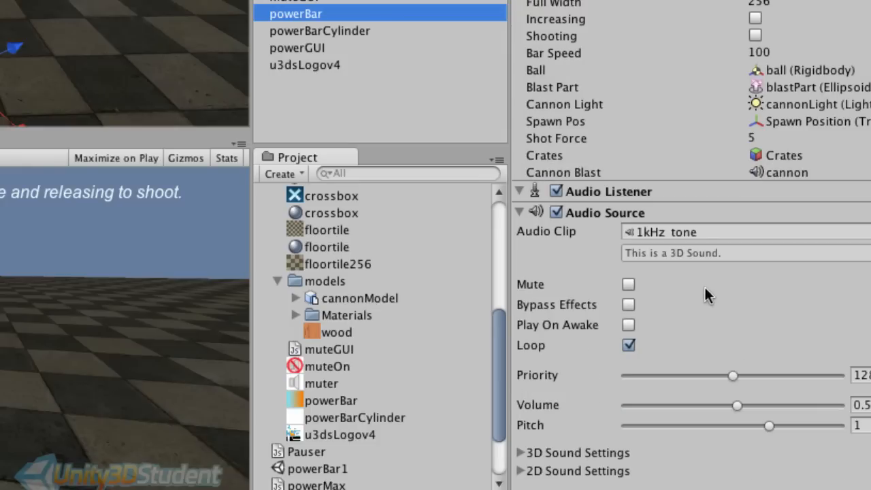
{"action": "mouse_move", "coordinate": [633, 242]}
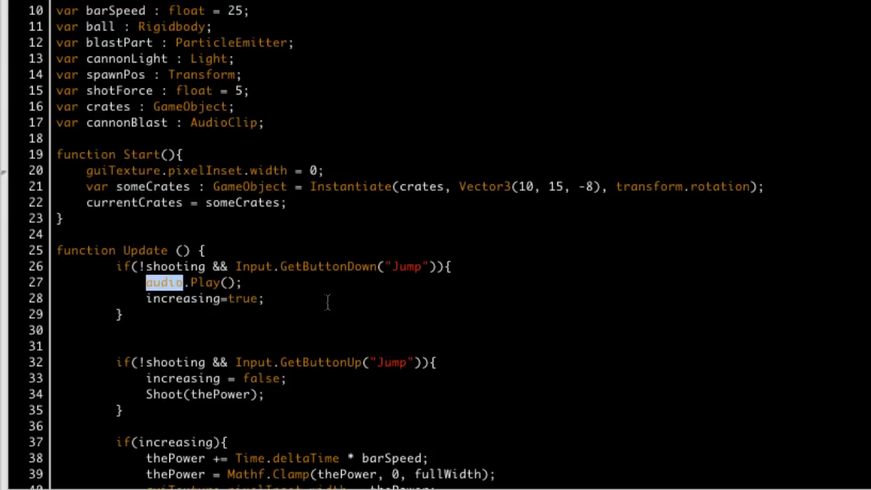
{"action": "double_click", "coordinate": [243, 299]}
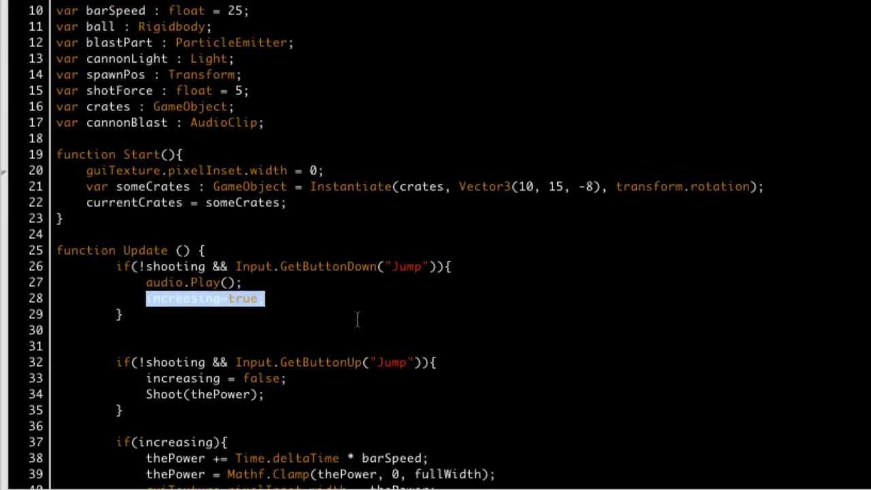
{"action": "scroll", "scroll_direction": "down", "scroll_amount": 3}
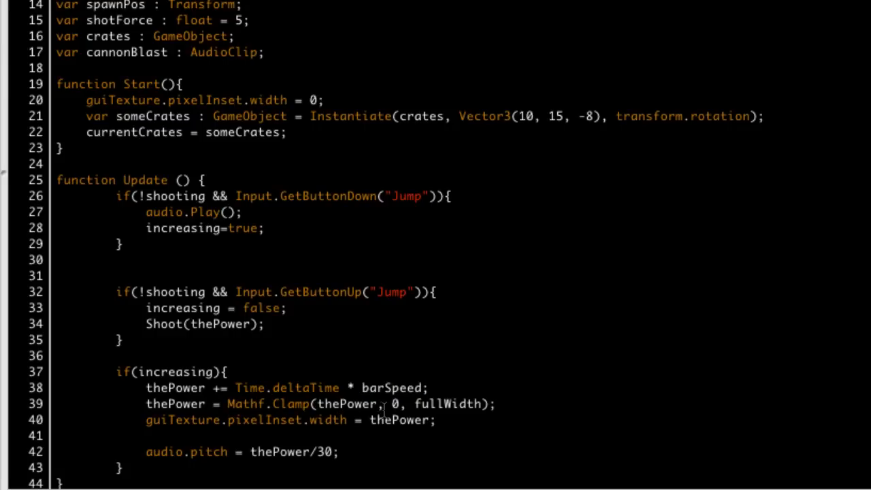
{"action": "double_click", "coordinate": [346, 403]}
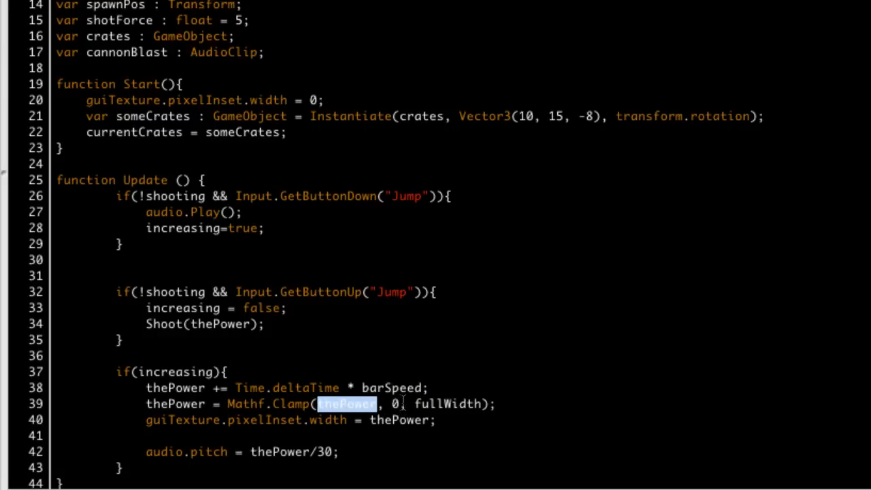
{"action": "double_click", "coordinate": [447, 404]}
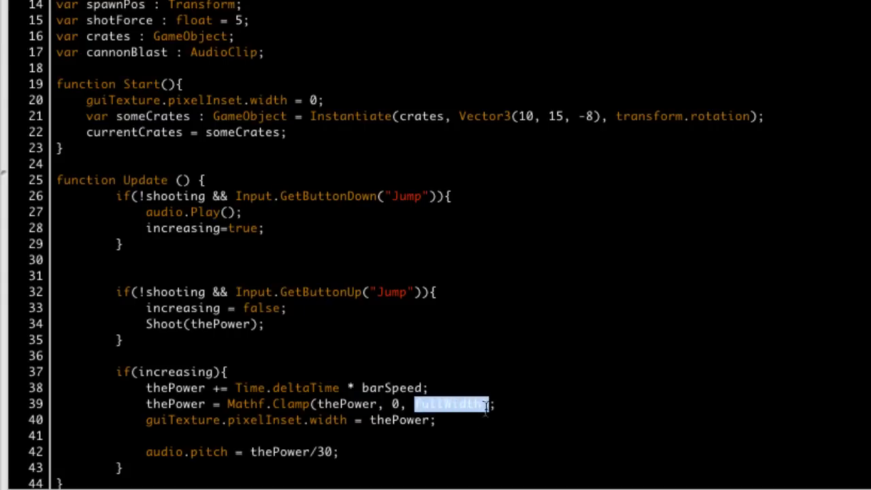
{"action": "scroll", "scroll_direction": "down", "scroll_amount": 3}
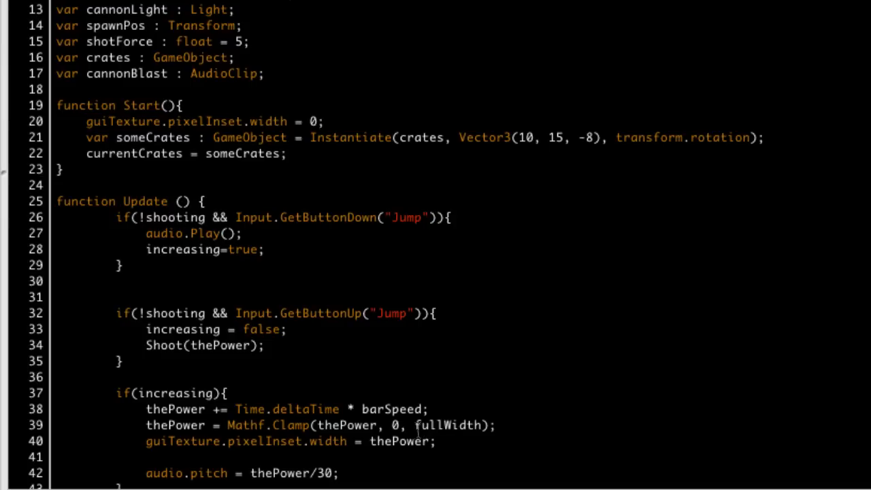
{"action": "double_click", "coordinate": [447, 425]}
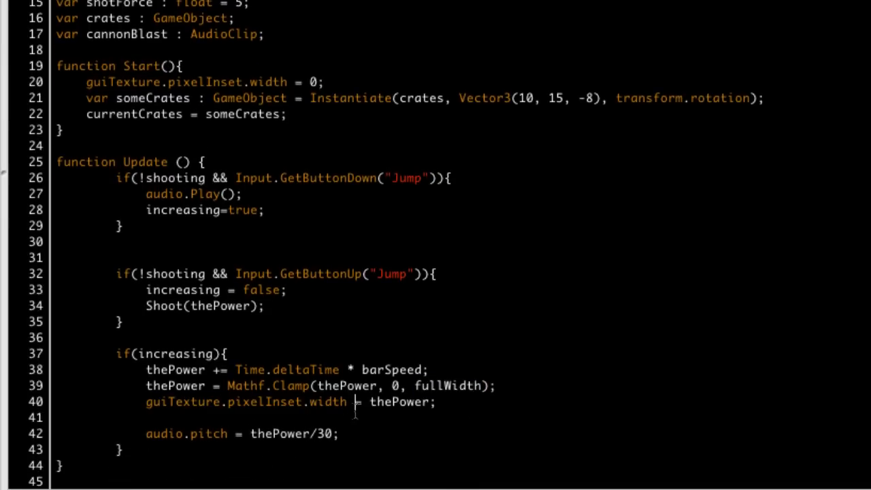
{"action": "double_click", "coordinate": [401, 402]}
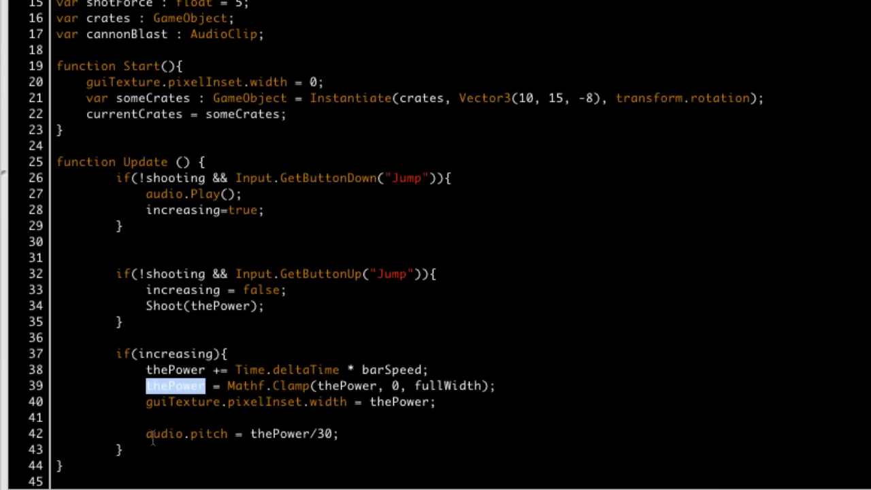
{"action": "double_click", "coordinate": [163, 433]}
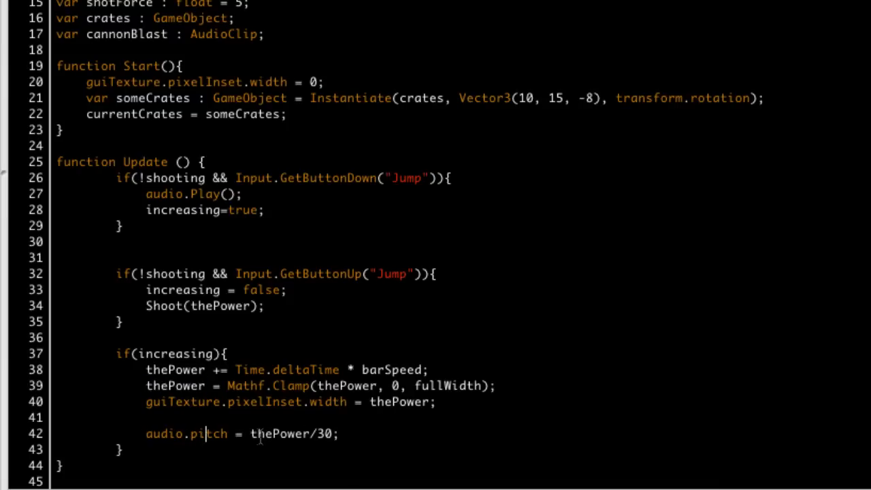
{"action": "double_click", "coordinate": [271, 433]}
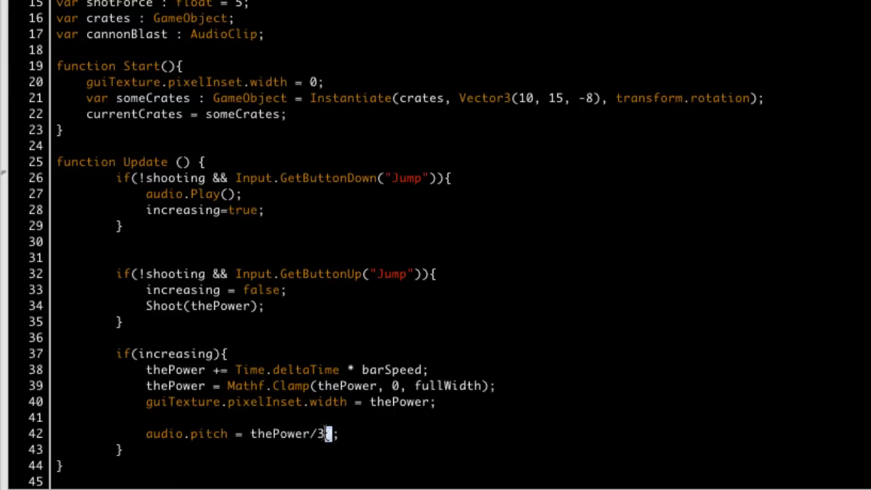
{"action": "double_click", "coordinate": [324, 433]}
{"action": "type", "text": "0"}
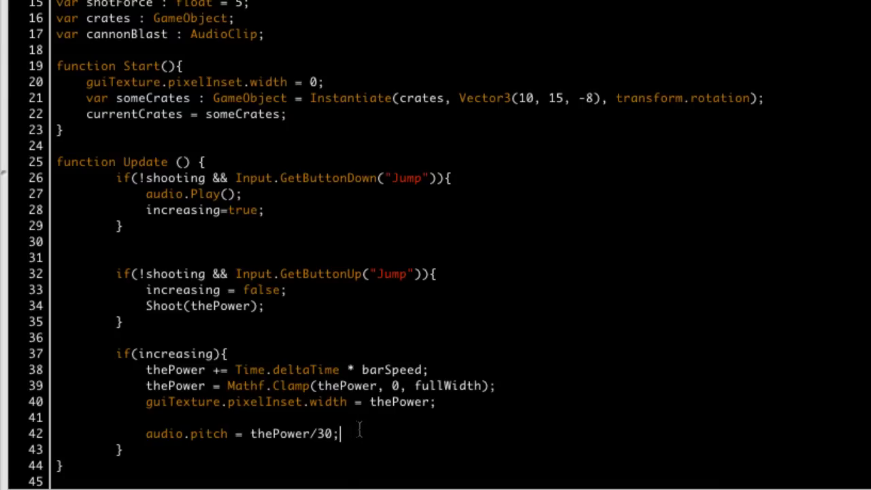
{"action": "mouse_move", "coordinate": [234, 419]}
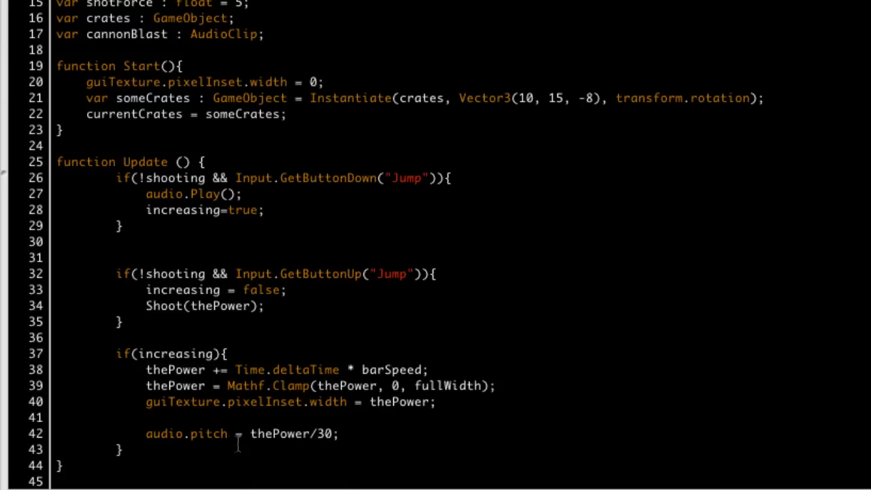
{"action": "double_click", "coordinate": [320, 433]}
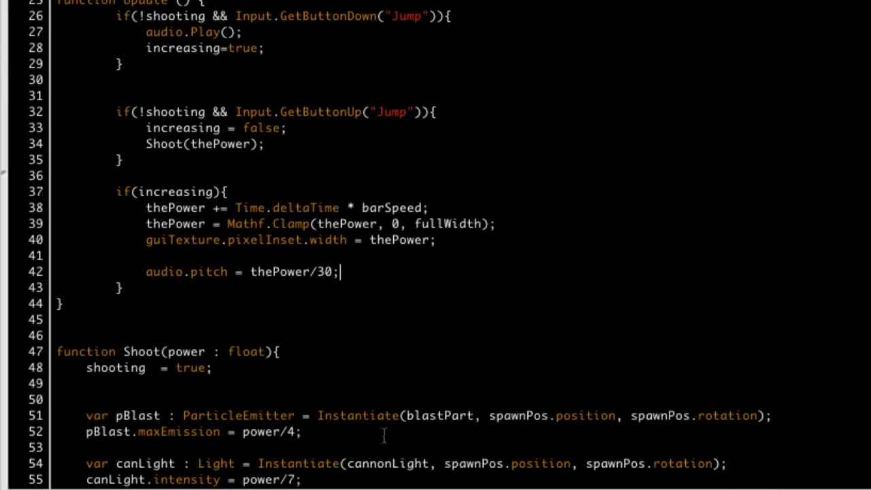
{"action": "scroll", "scroll_direction": "down", "scroll_amount": 3}
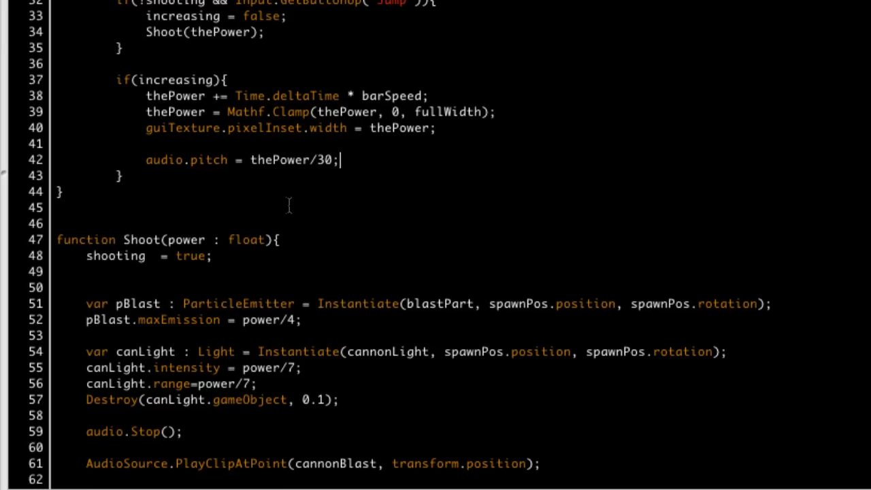
{"action": "scroll", "scroll_direction": "down", "scroll_amount": 3}
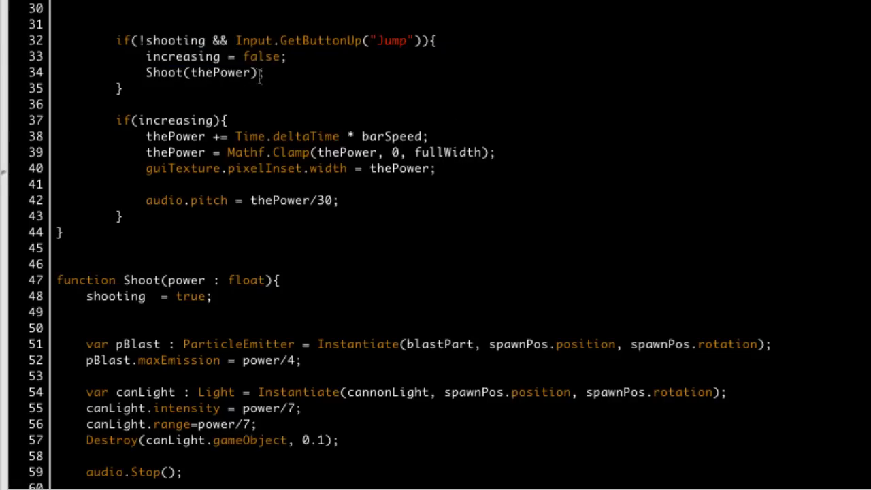
{"action": "double_click", "coordinate": [173, 74]}
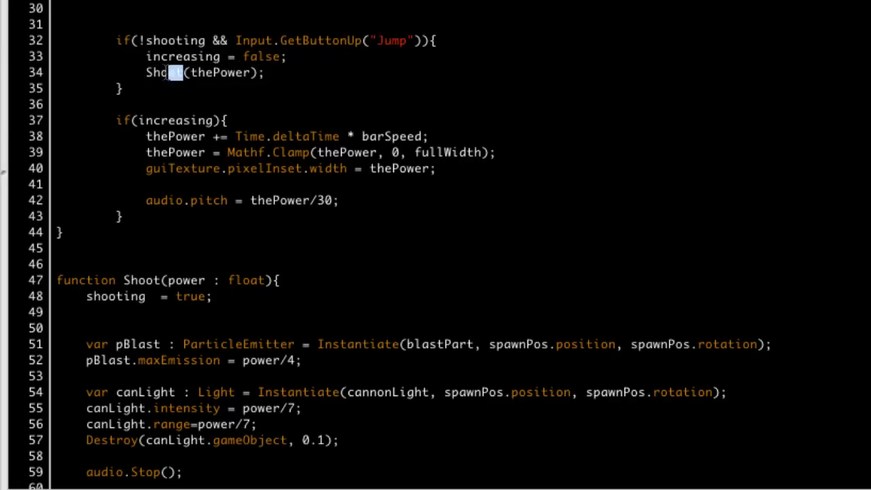
{"action": "double_click", "coordinate": [163, 74]}
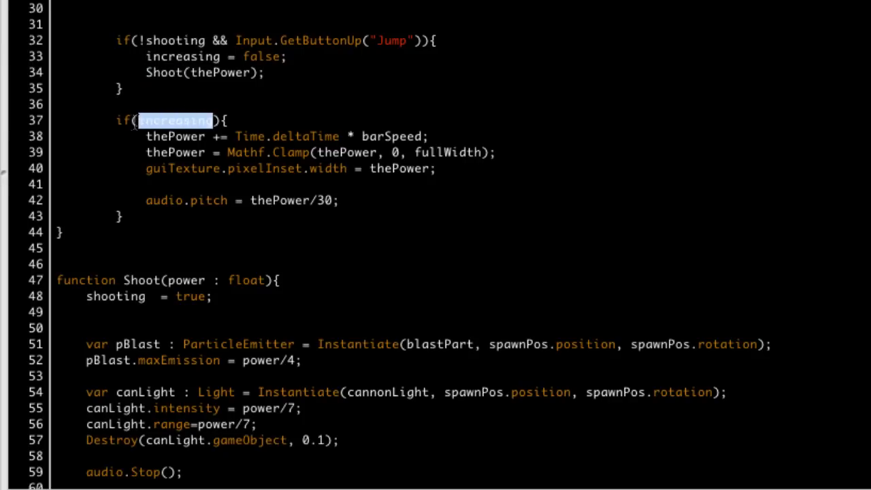
{"action": "mouse_move", "coordinate": [166, 124]}
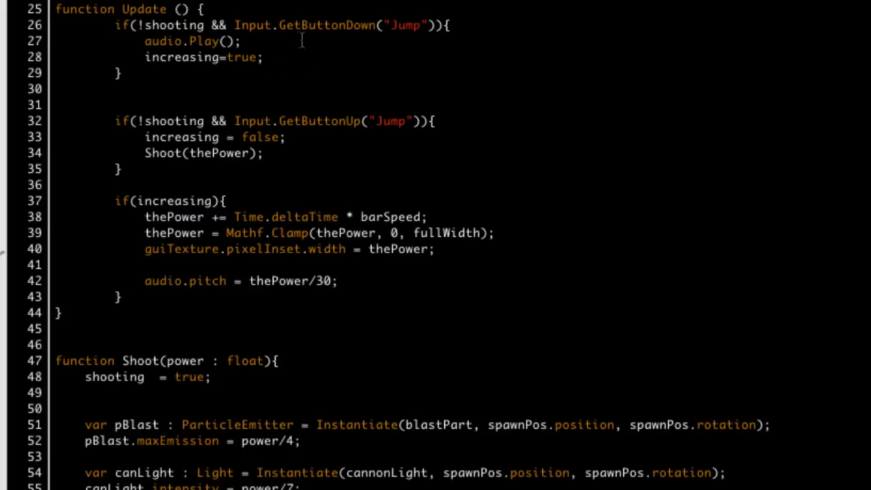
{"action": "mouse_move", "coordinate": [311, 30]}
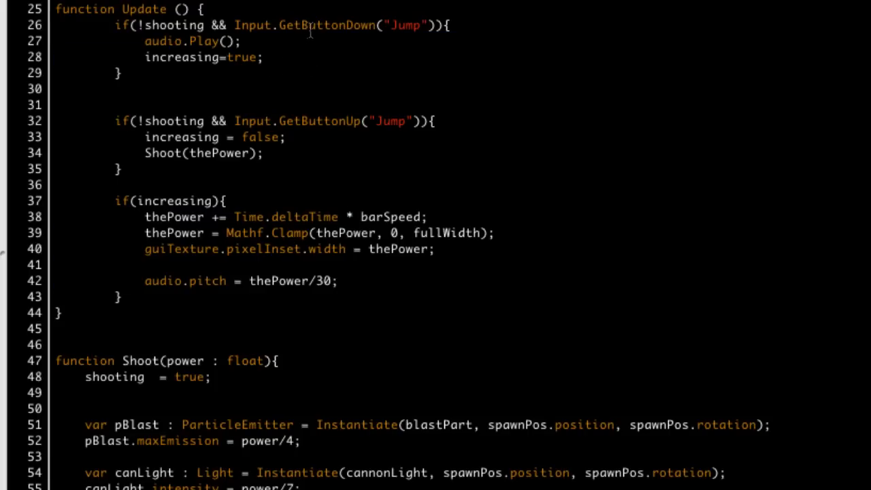
{"action": "left_click", "coordinate": [263, 58]}
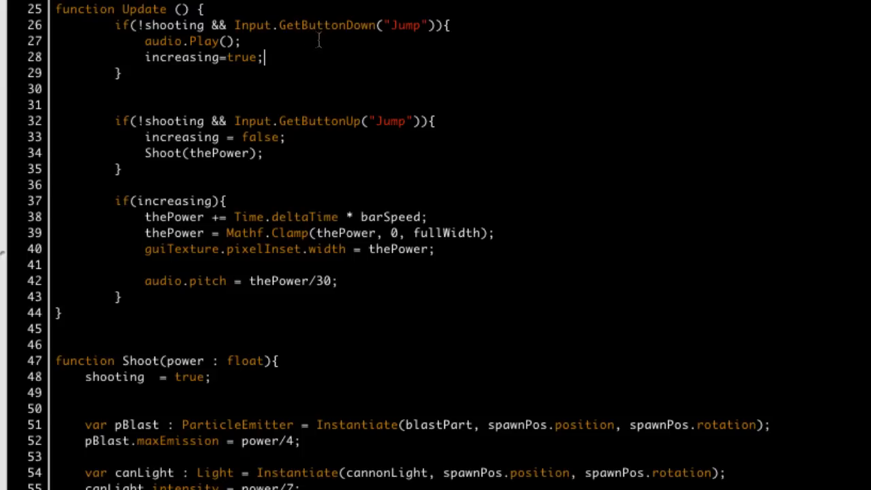
{"action": "mouse_move", "coordinate": [188, 80]}
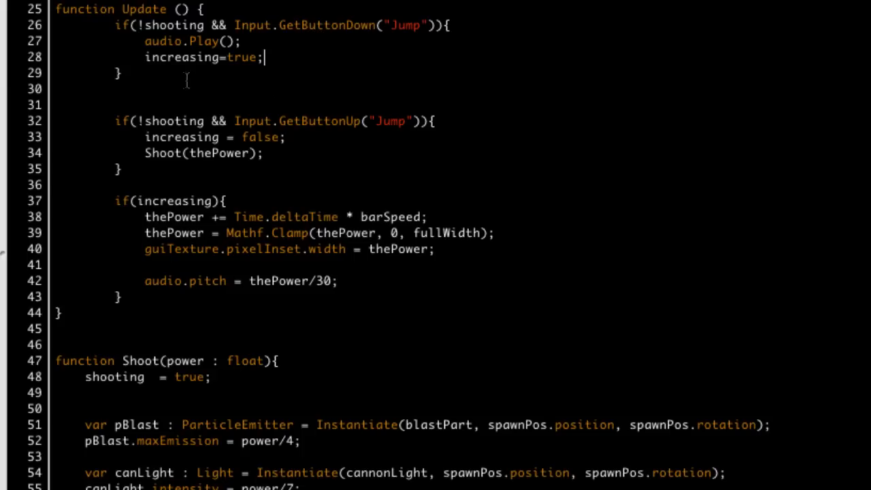
{"action": "mouse_move", "coordinate": [239, 74]}
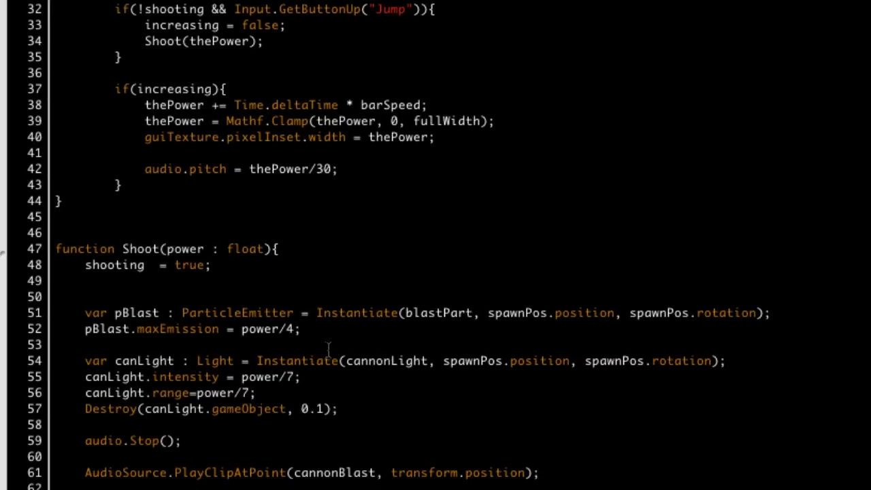
{"action": "mouse_move", "coordinate": [287, 25]}
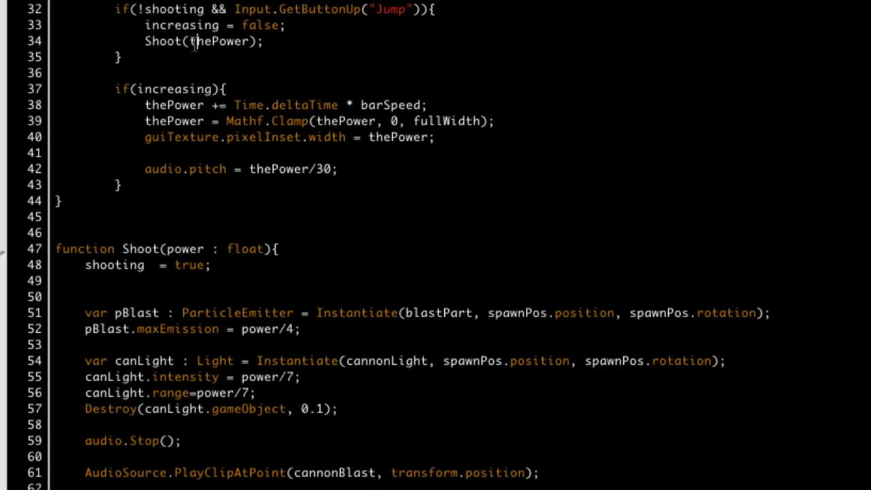
{"action": "double_click", "coordinate": [219, 41]}
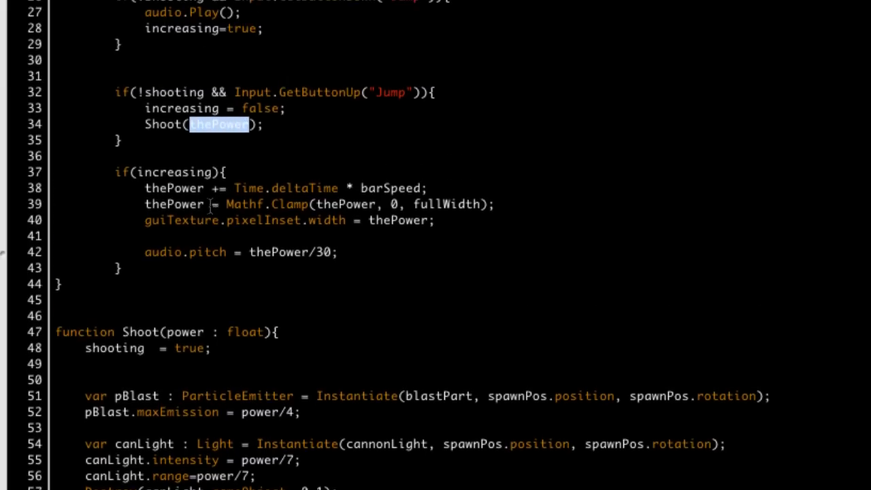
{"action": "scroll", "scroll_direction": "down", "scroll_amount": 3}
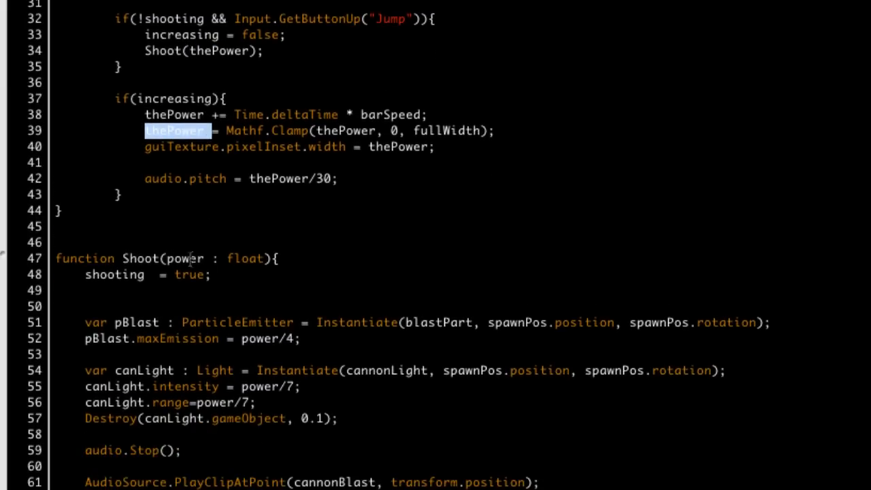
{"action": "scroll", "scroll_direction": "down", "scroll_amount": 3}
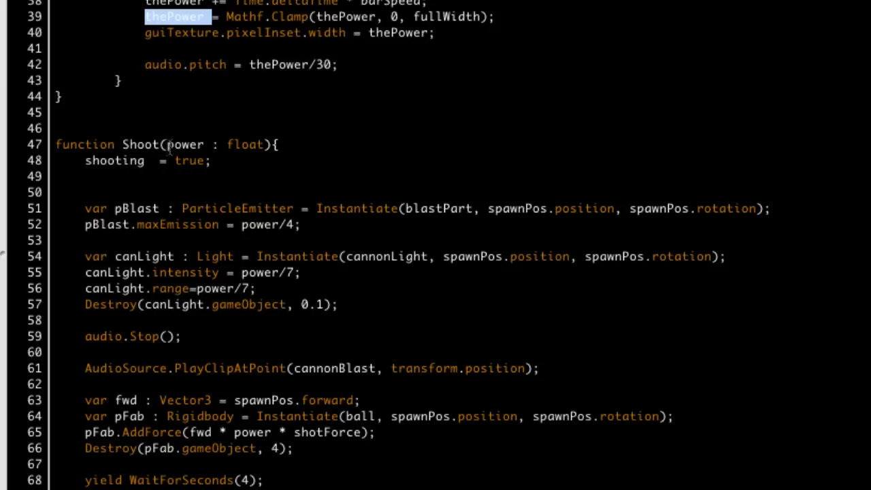
{"action": "double_click", "coordinate": [185, 144]}
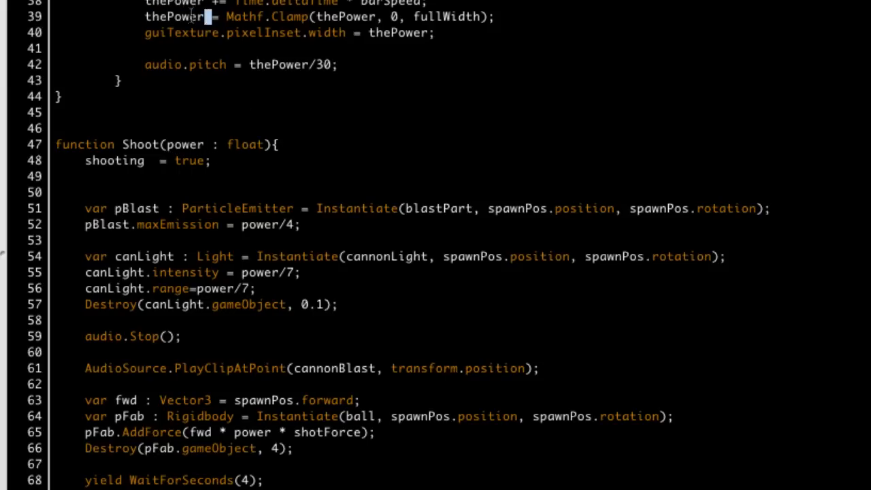
{"action": "double_click", "coordinate": [176, 16]}
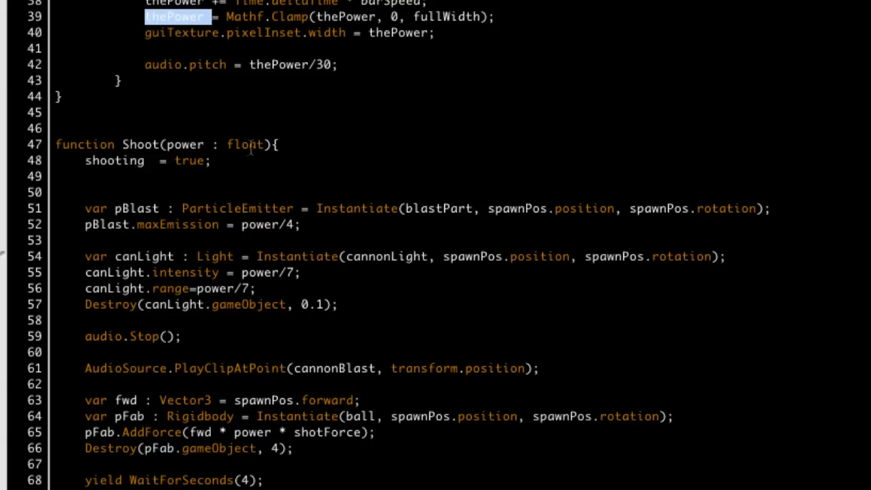
{"action": "left_click", "coordinate": [88, 192]}
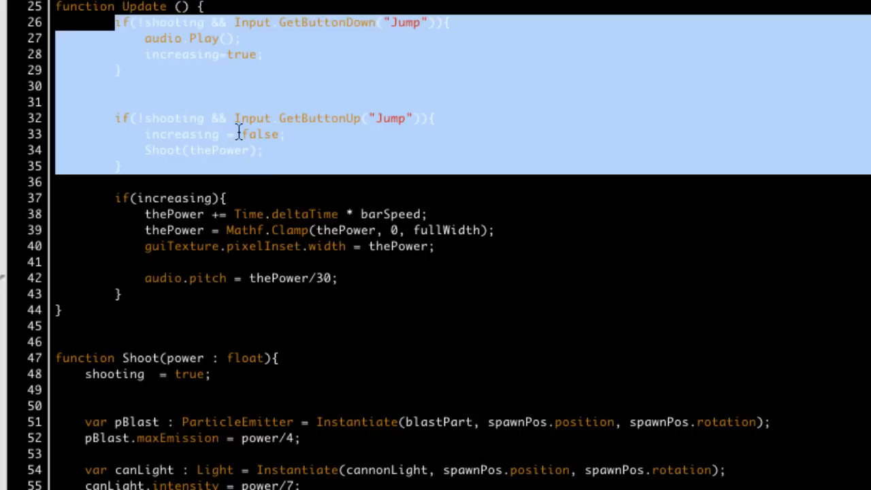
{"action": "double_click", "coordinate": [175, 22]}
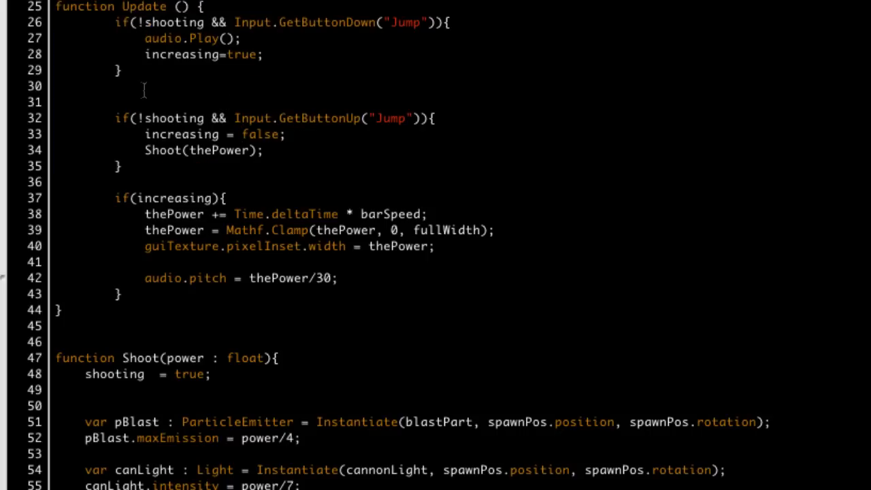
{"action": "scroll", "scroll_direction": "down", "scroll_amount": 3}
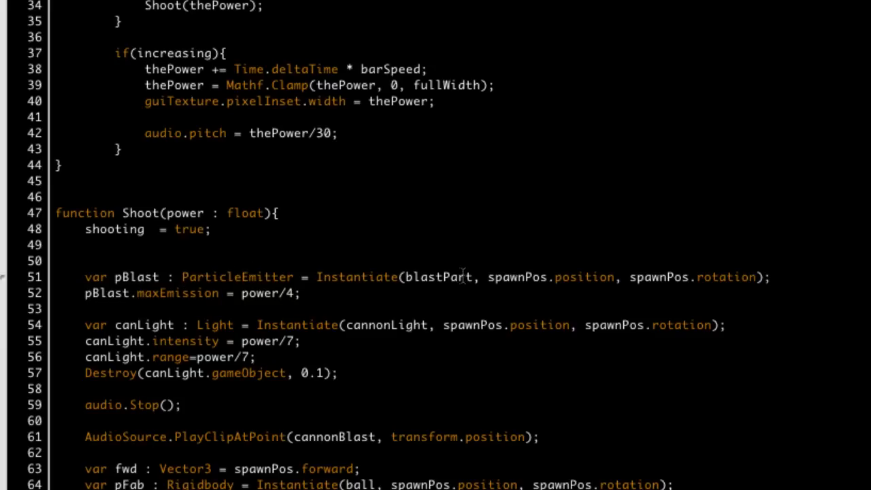
{"action": "double_click", "coordinate": [439, 278]}
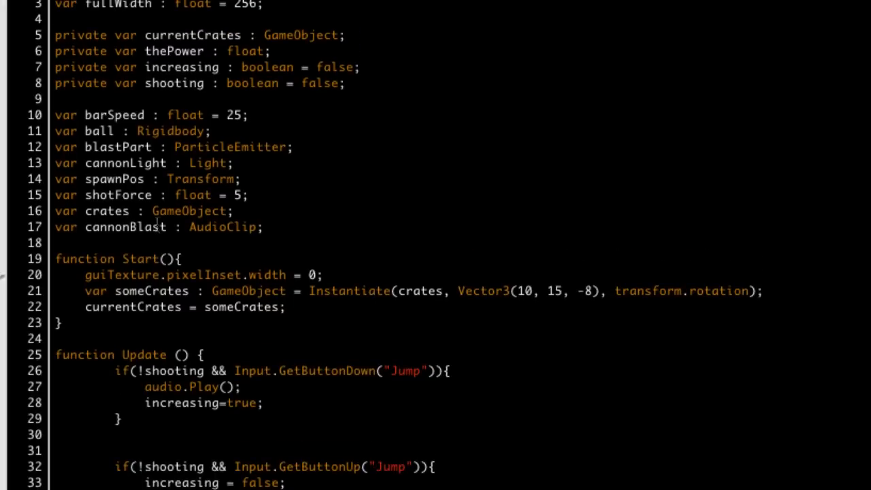
{"action": "mouse_move", "coordinate": [315, 232]}
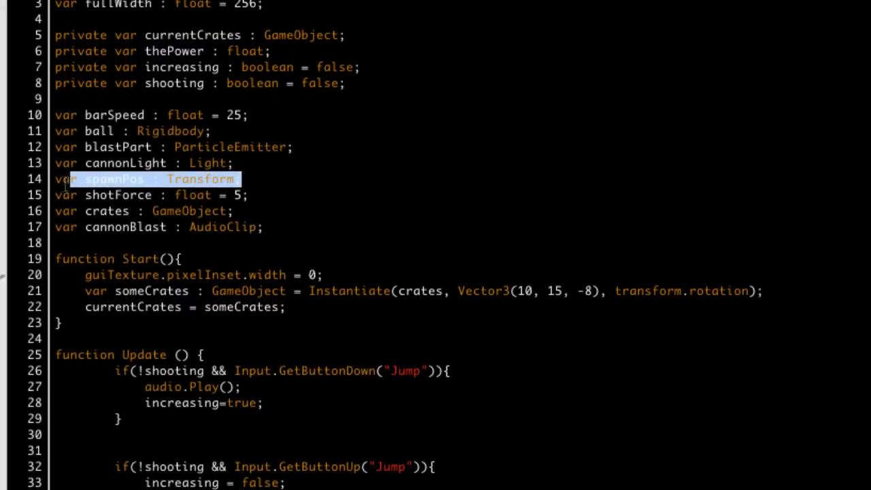
{"action": "scroll", "scroll_direction": "down", "scroll_amount": 3}
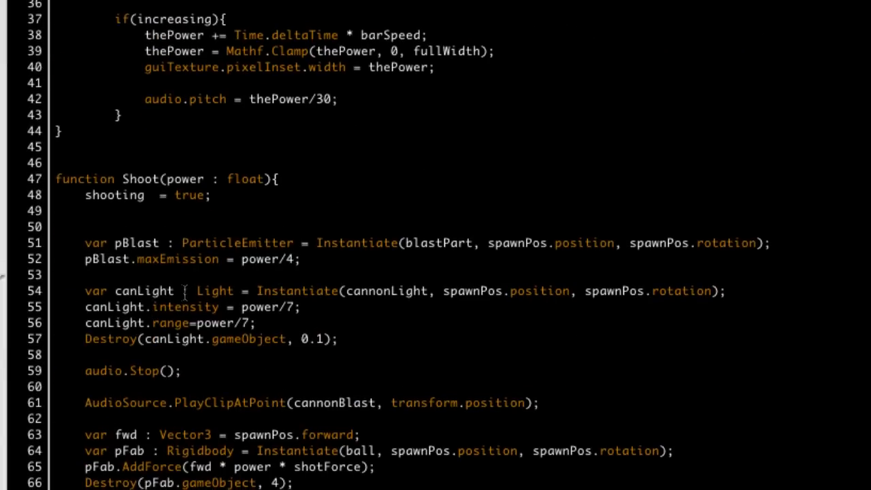
{"action": "mouse_move", "coordinate": [302, 317]}
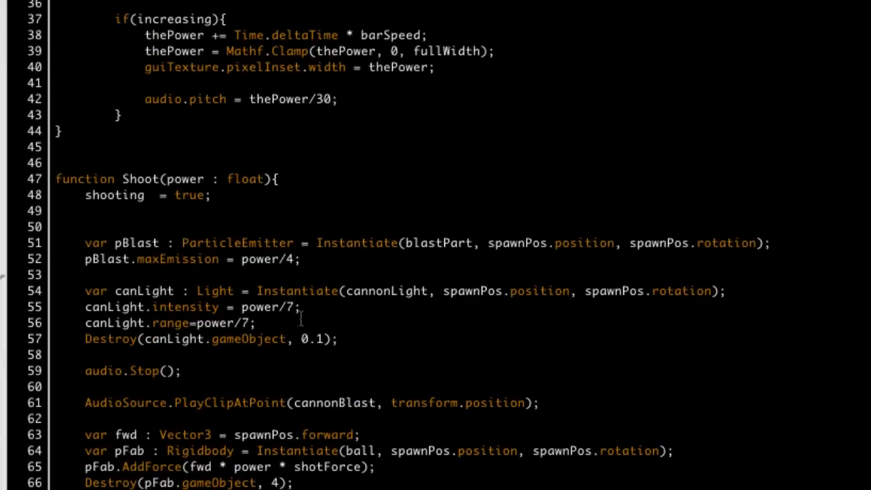
{"action": "double_click", "coordinate": [253, 308]}
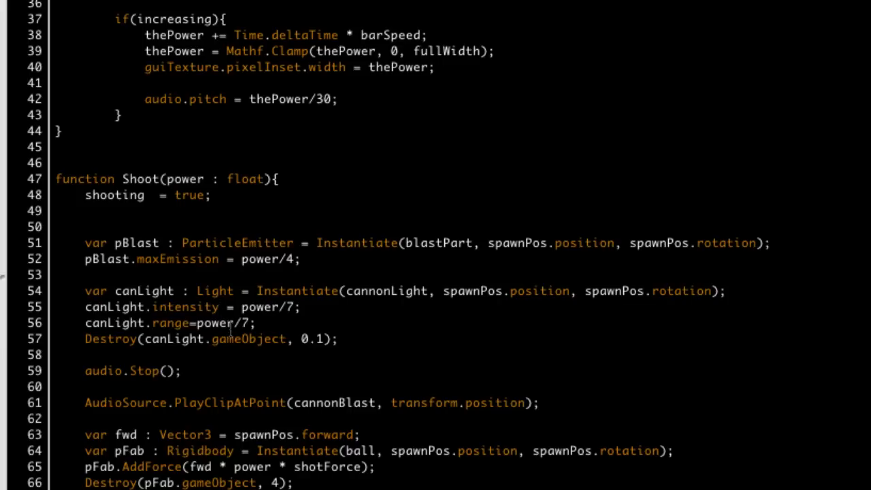
{"action": "mouse_move", "coordinate": [229, 327]}
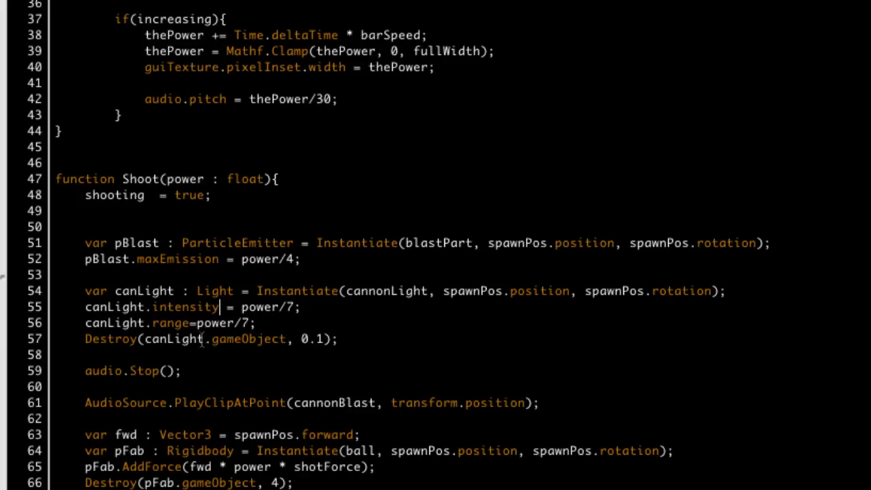
{"action": "double_click", "coordinate": [169, 339]}
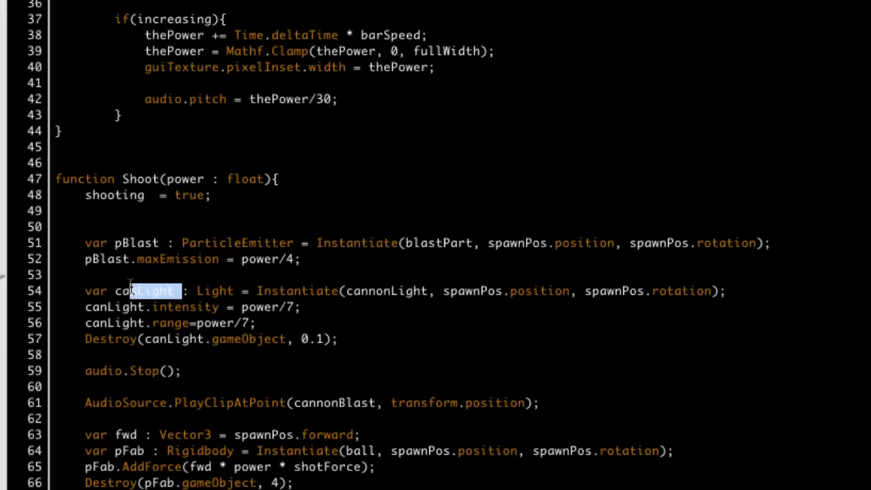
{"action": "double_click", "coordinate": [145, 291]}
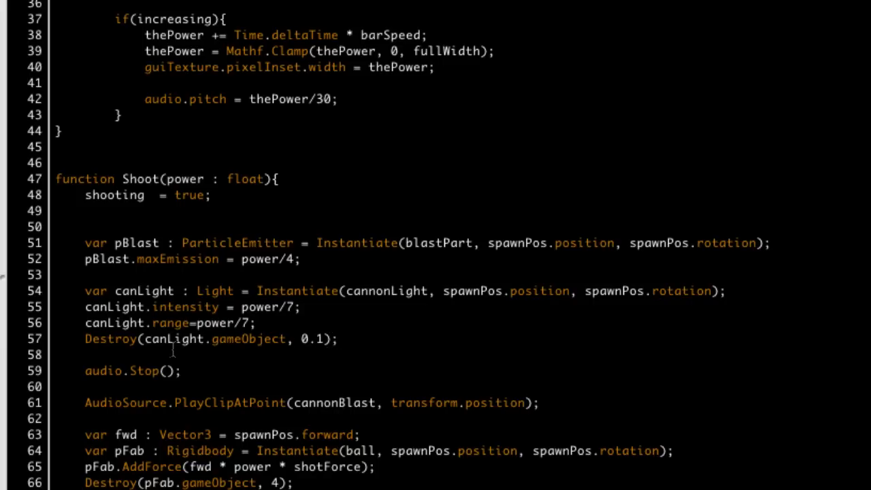
{"action": "mouse_move", "coordinate": [267, 339]}
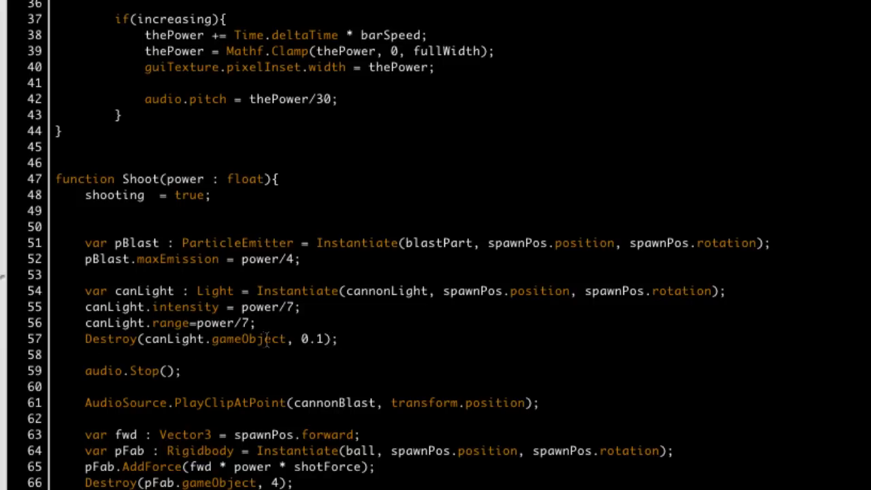
{"action": "double_click", "coordinate": [189, 339]}
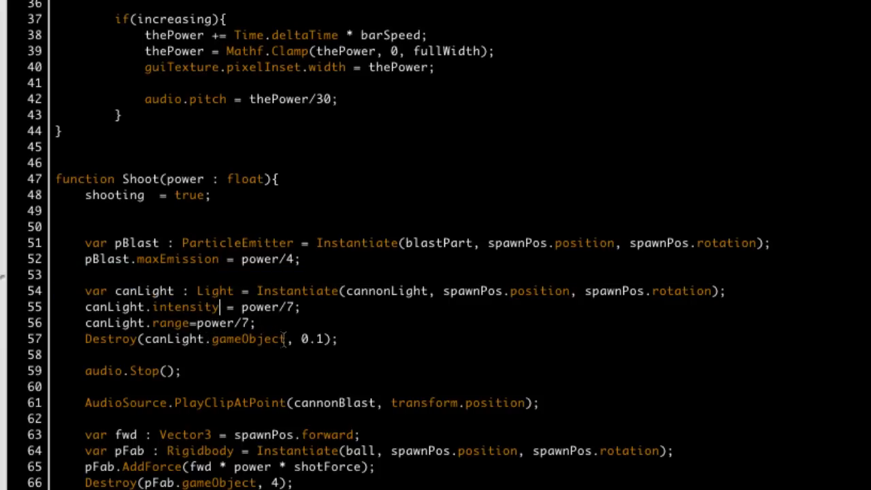
{"action": "double_click", "coordinate": [248, 339]}
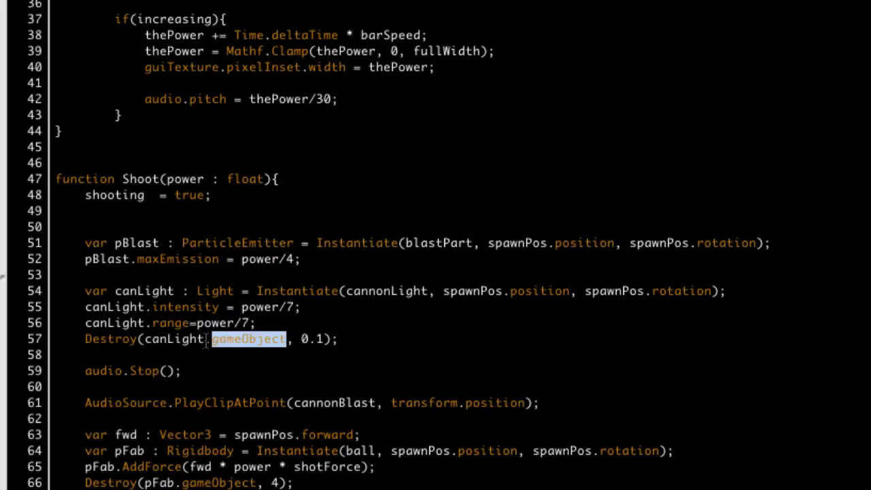
{"action": "double_click", "coordinate": [174, 339]}
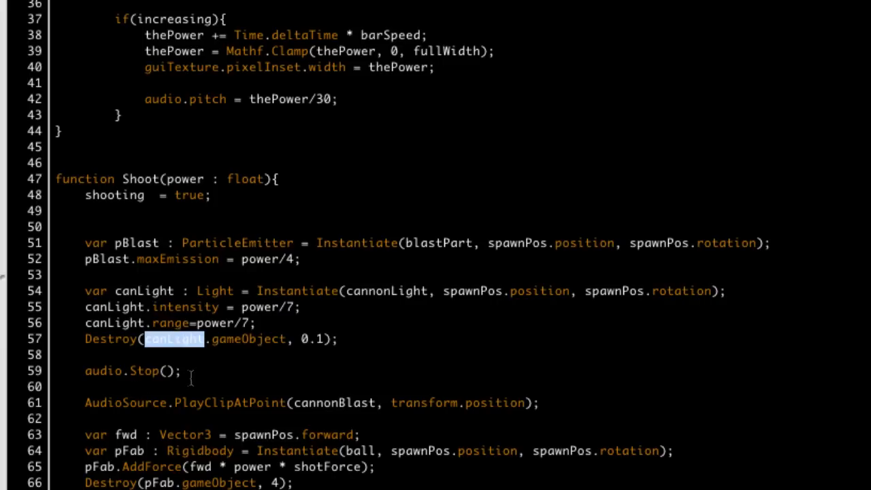
{"action": "double_click", "coordinate": [134, 371]}
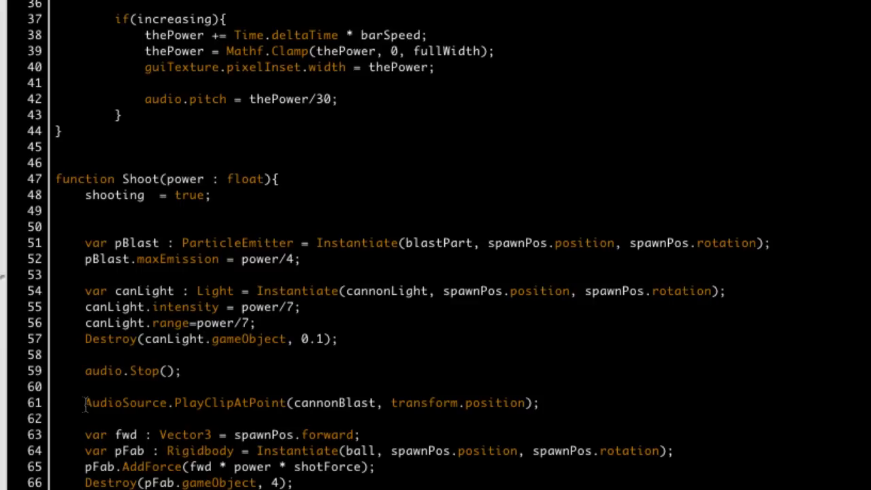
{"action": "double_click", "coordinate": [125, 403]}
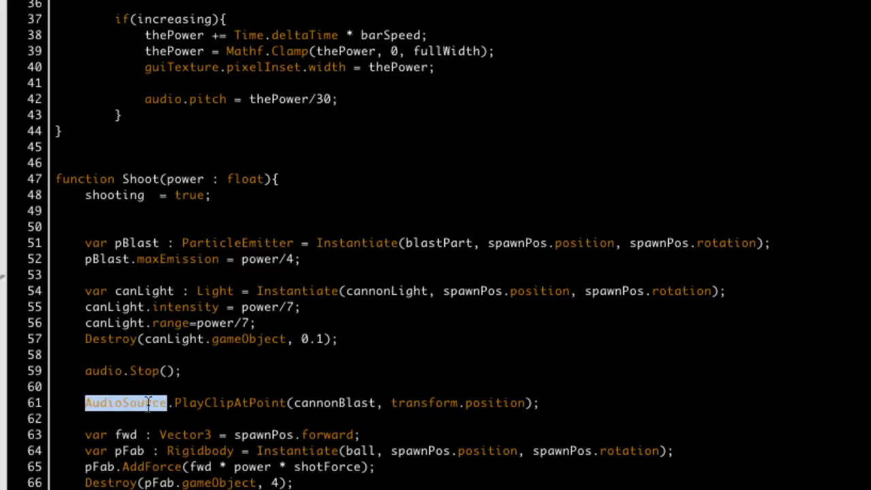
{"action": "double_click", "coordinate": [229, 403]}
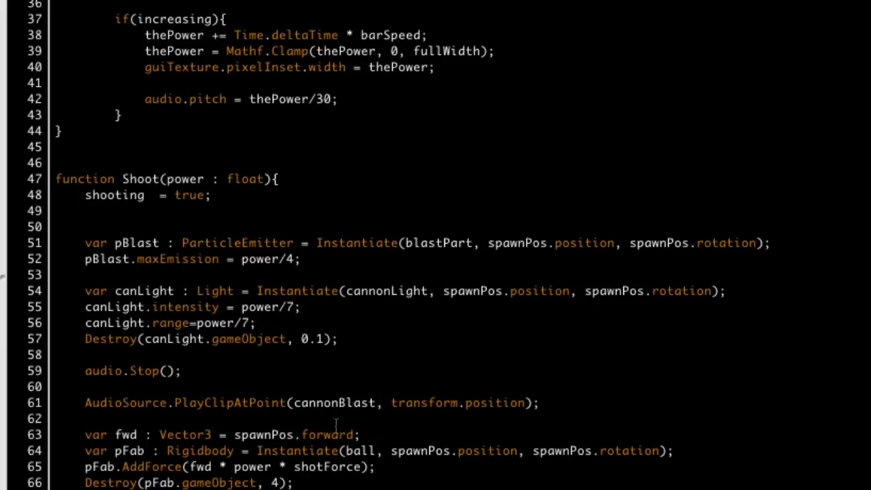
{"action": "mouse_move", "coordinate": [380, 397]}
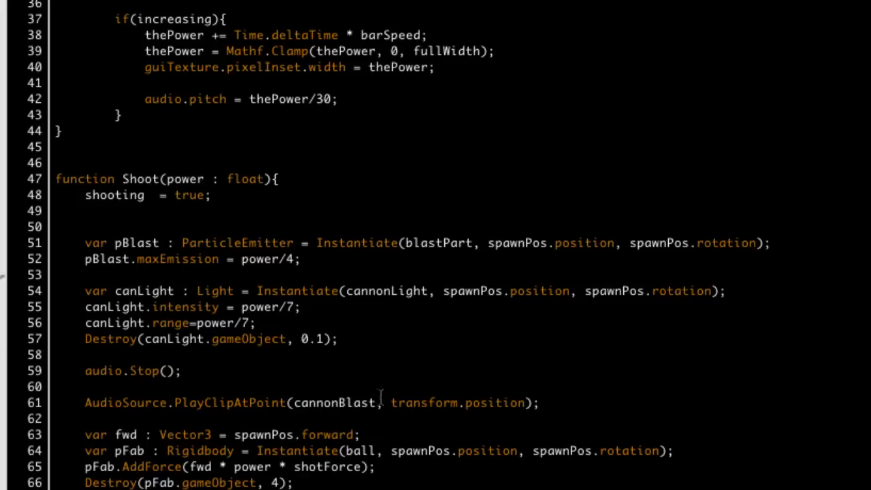
{"action": "scroll", "scroll_direction": "down", "scroll_amount": 3}
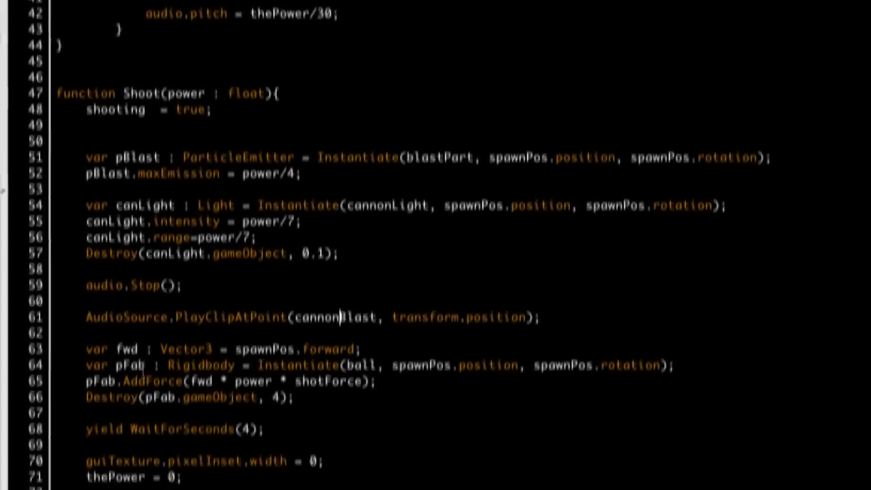
{"action": "scroll", "scroll_direction": "down", "scroll_amount": 3}
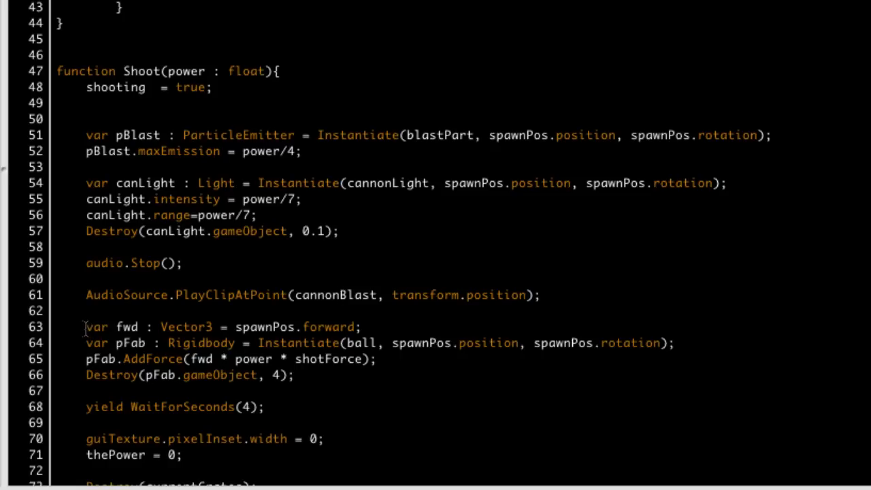
{"action": "double_click", "coordinate": [128, 327]}
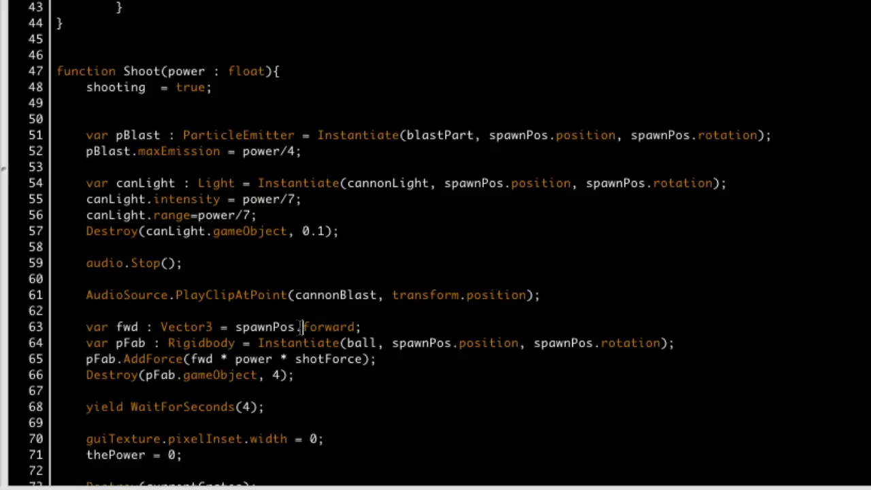
{"action": "double_click", "coordinate": [270, 327]}
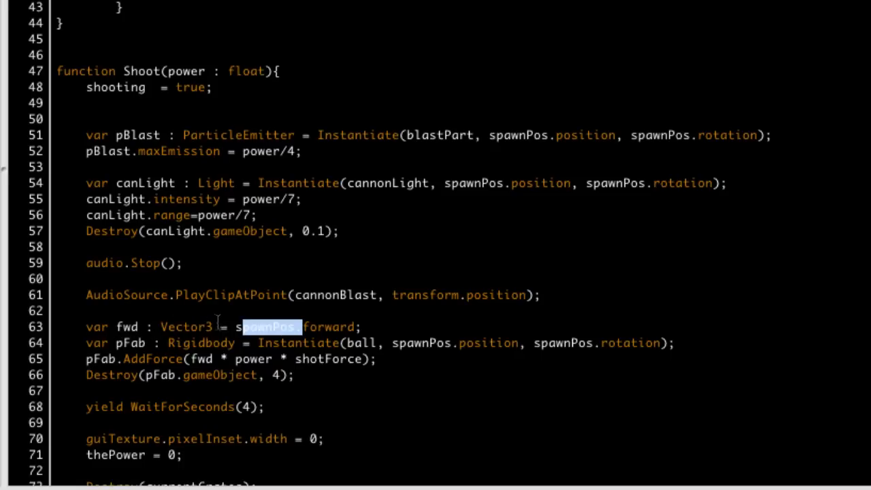
{"action": "left_click", "coordinate": [259, 327]}
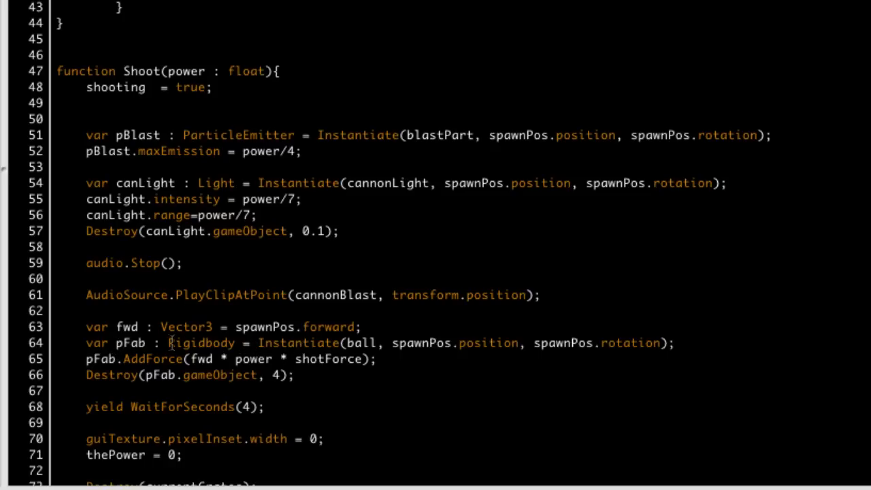
{"action": "double_click", "coordinate": [365, 343]}
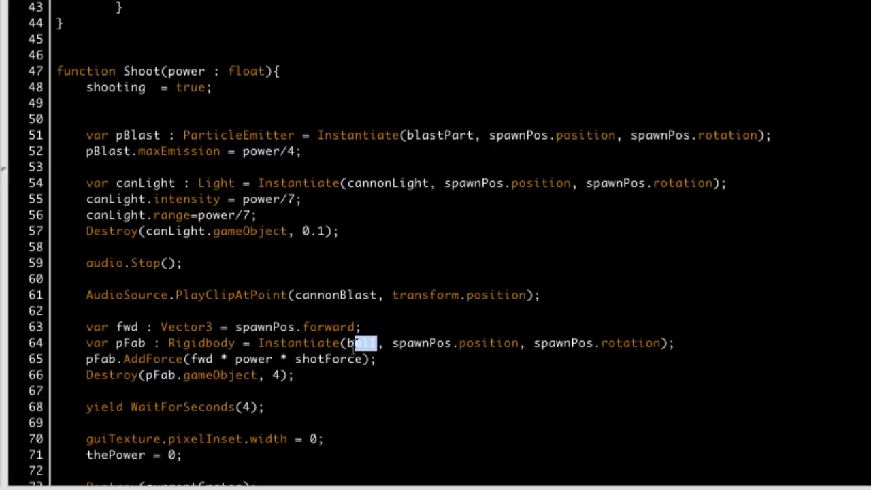
{"action": "double_click", "coordinate": [363, 343]}
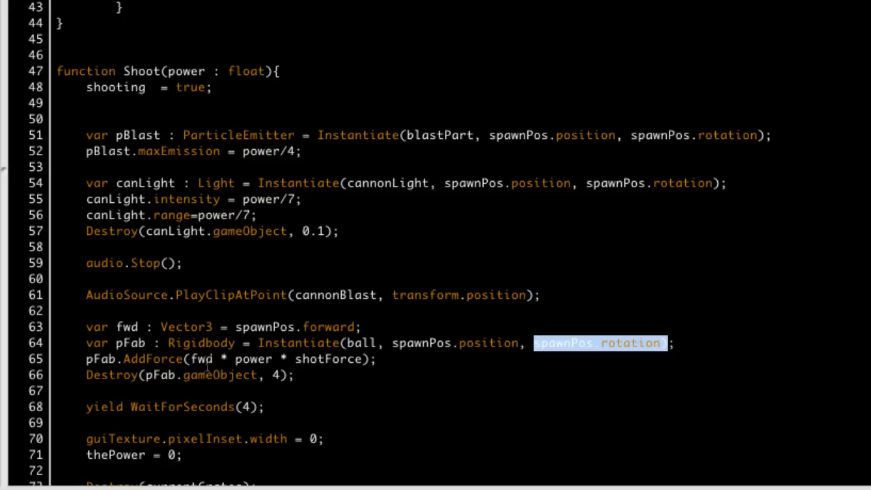
{"action": "double_click", "coordinate": [204, 360]}
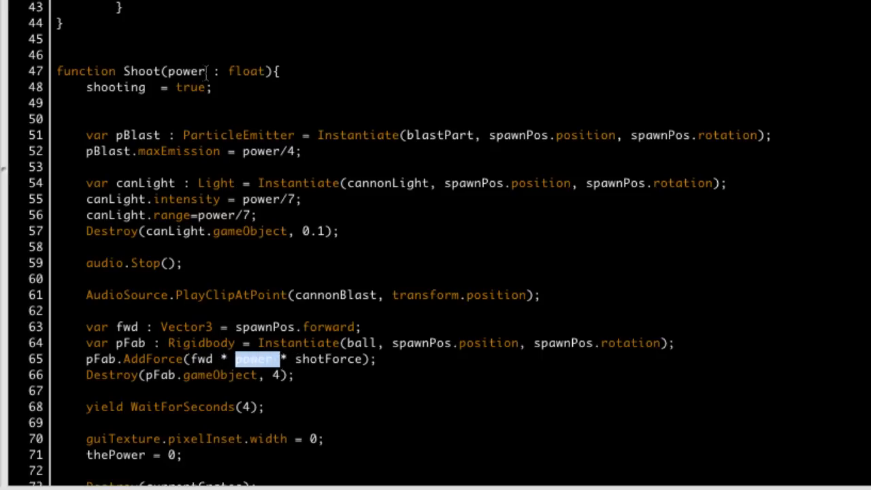
{"action": "double_click", "coordinate": [185, 71]}
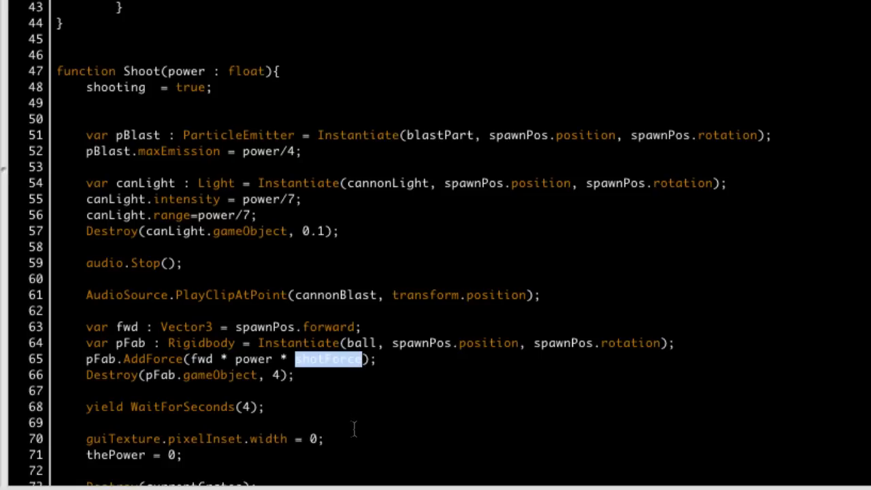
{"action": "mouse_move", "coordinate": [84, 327]}
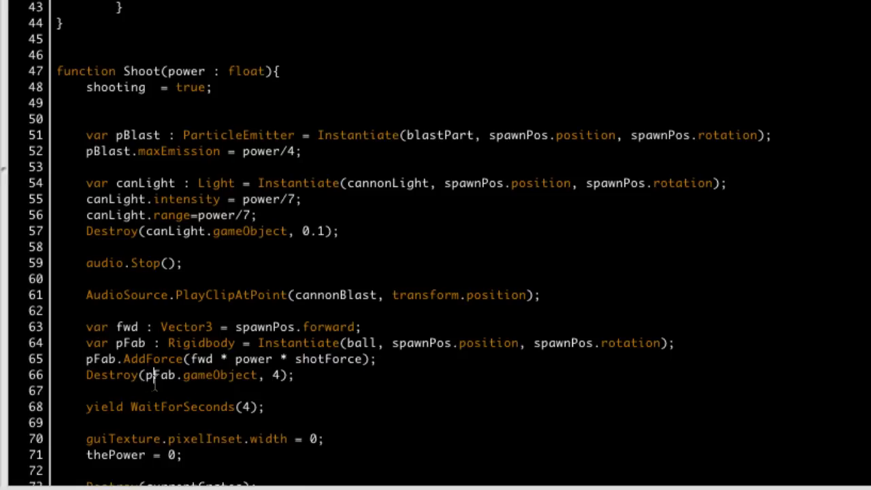
{"action": "mouse_move", "coordinate": [272, 374]}
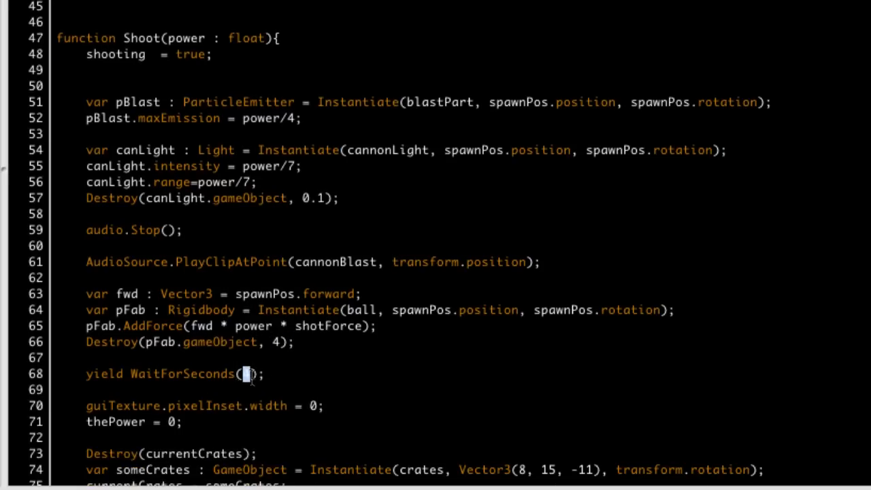
{"action": "mouse_move", "coordinate": [306, 370]}
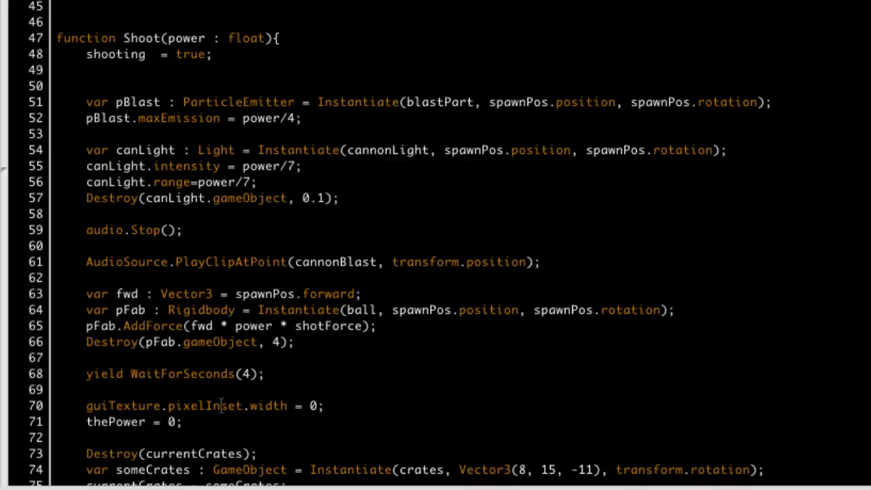
{"action": "scroll", "scroll_direction": "down", "scroll_amount": 3}
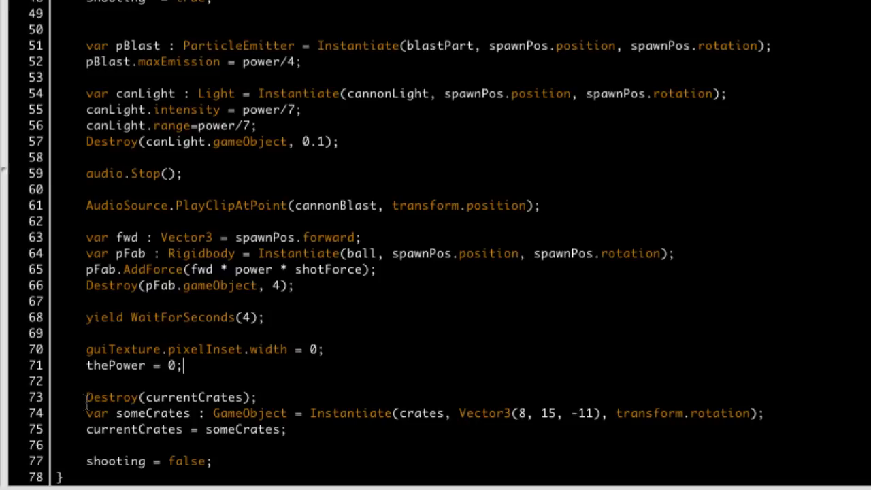
{"action": "double_click", "coordinate": [198, 397]}
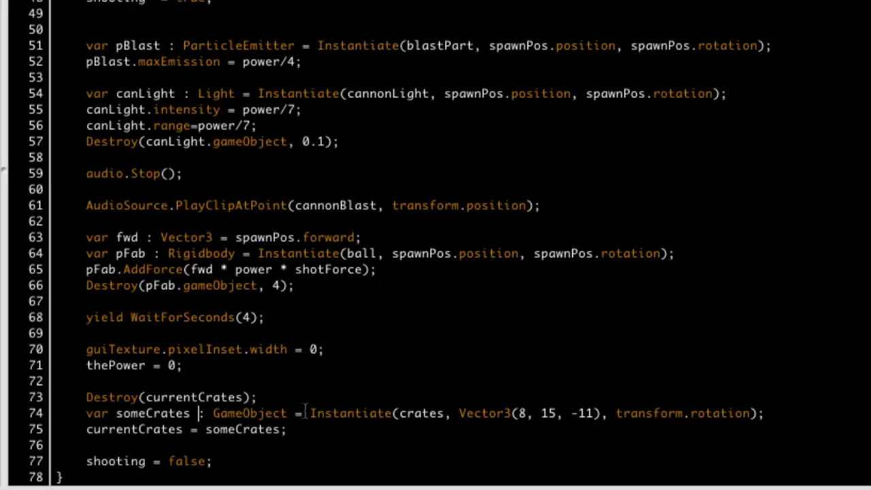
{"action": "double_click", "coordinate": [420, 414]}
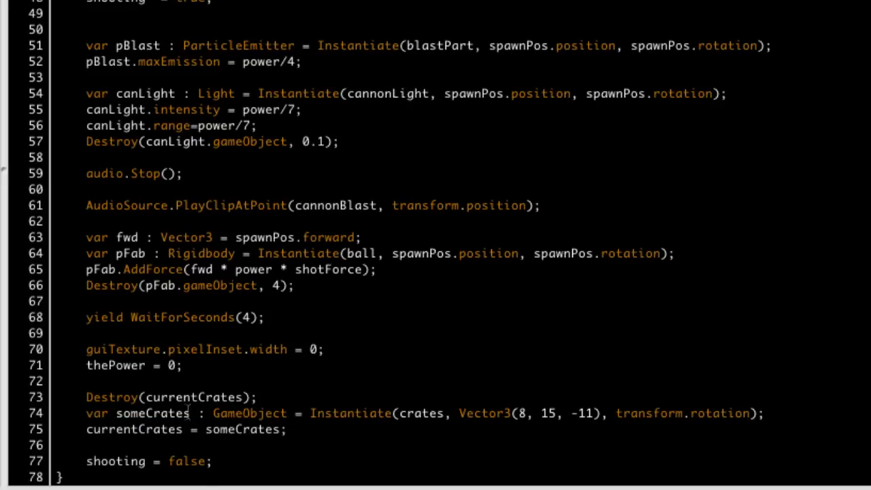
{"action": "double_click", "coordinate": [116, 460]}
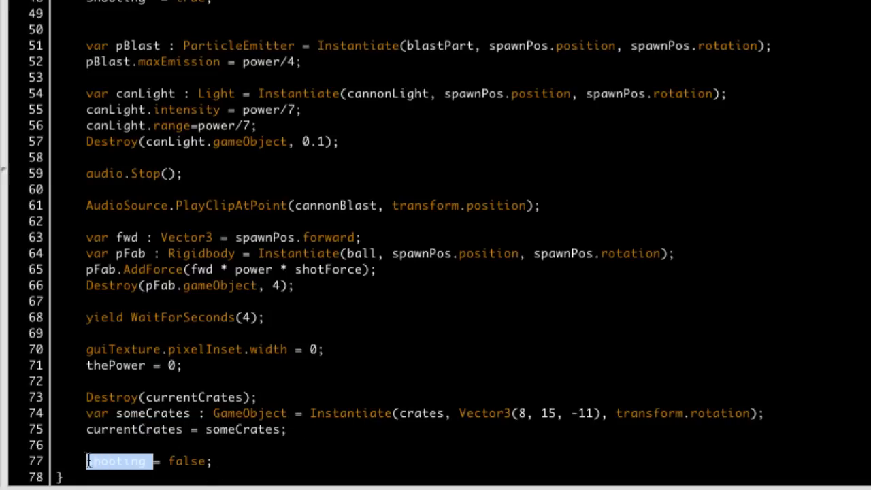
{"action": "scroll", "scroll_direction": "up", "scroll_amount": 3}
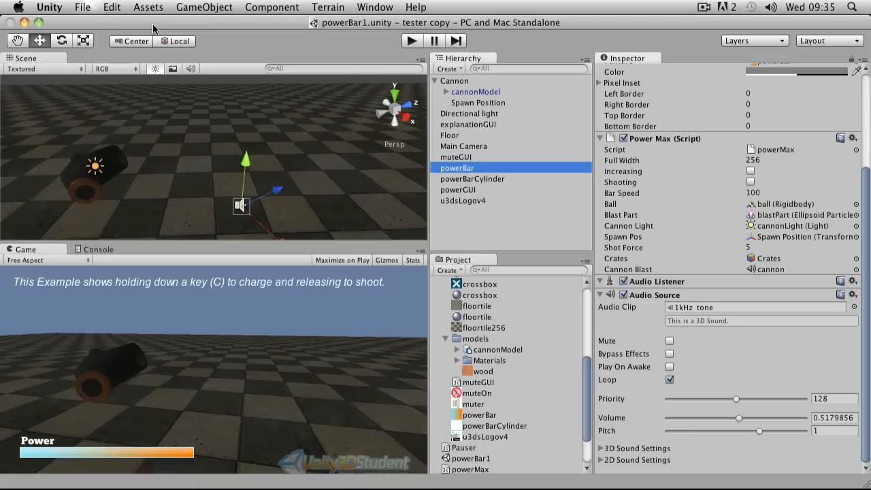
{"action": "mouse_move", "coordinate": [485, 221]}
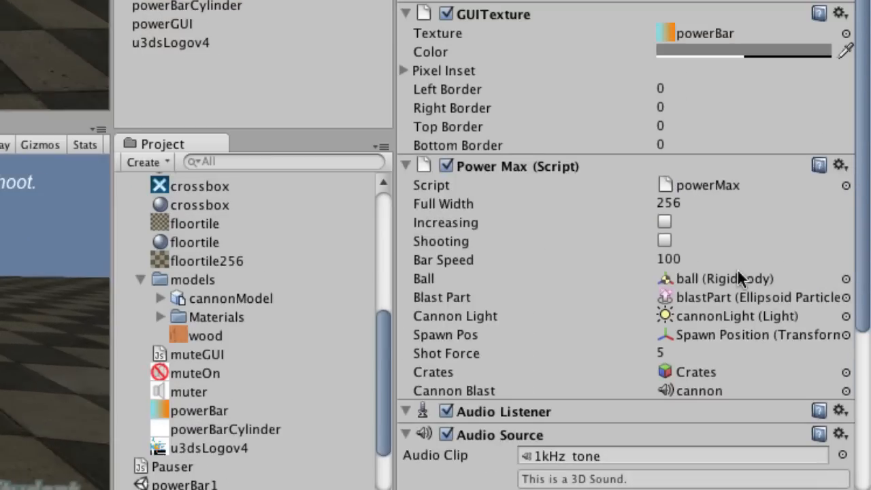
{"action": "mouse_move", "coordinate": [806, 375]}
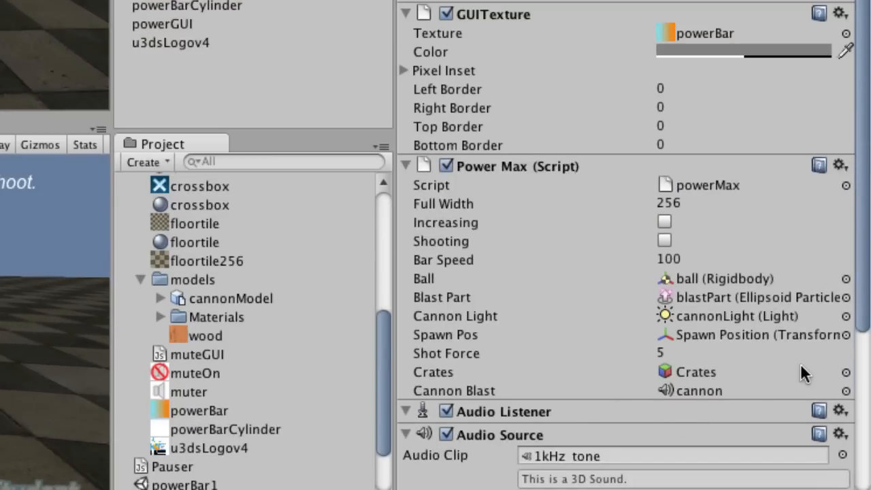